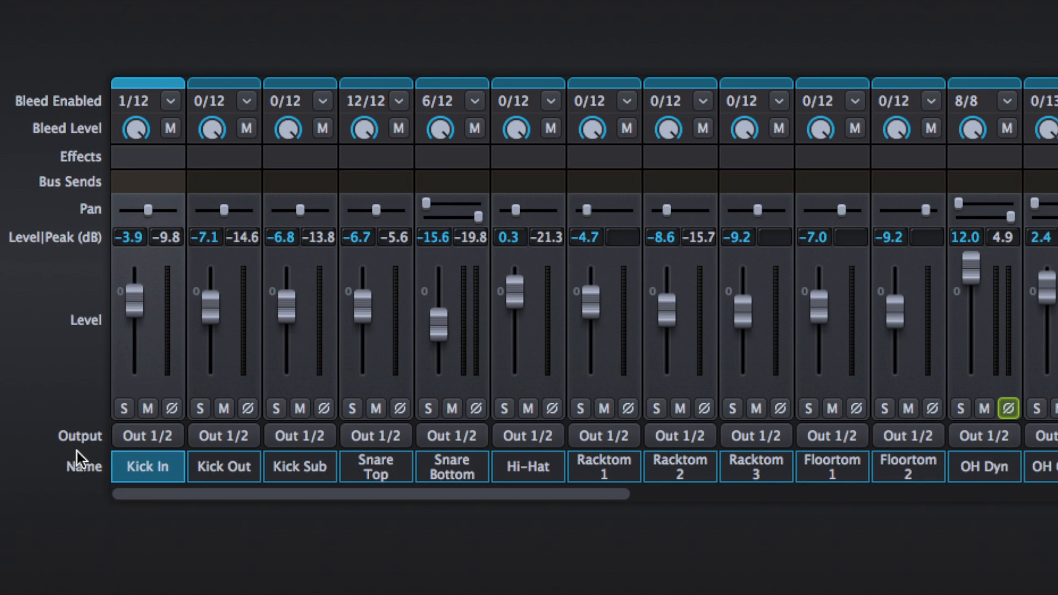
mouse_move(15, 132)
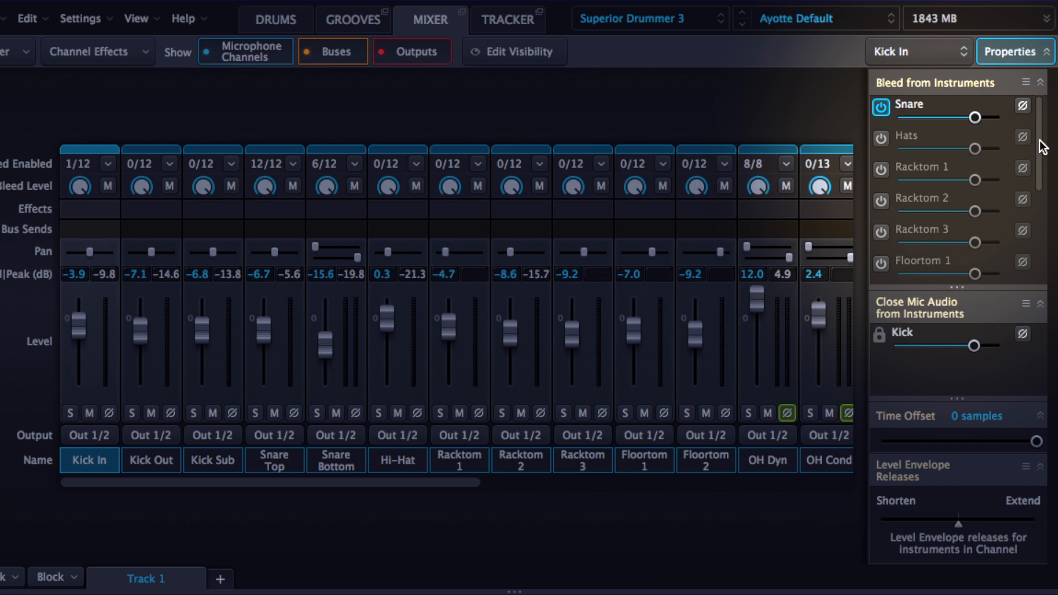
Step: Solo Kick In and lower its Snare bleed to about -28 dB
scroll("down", 3)
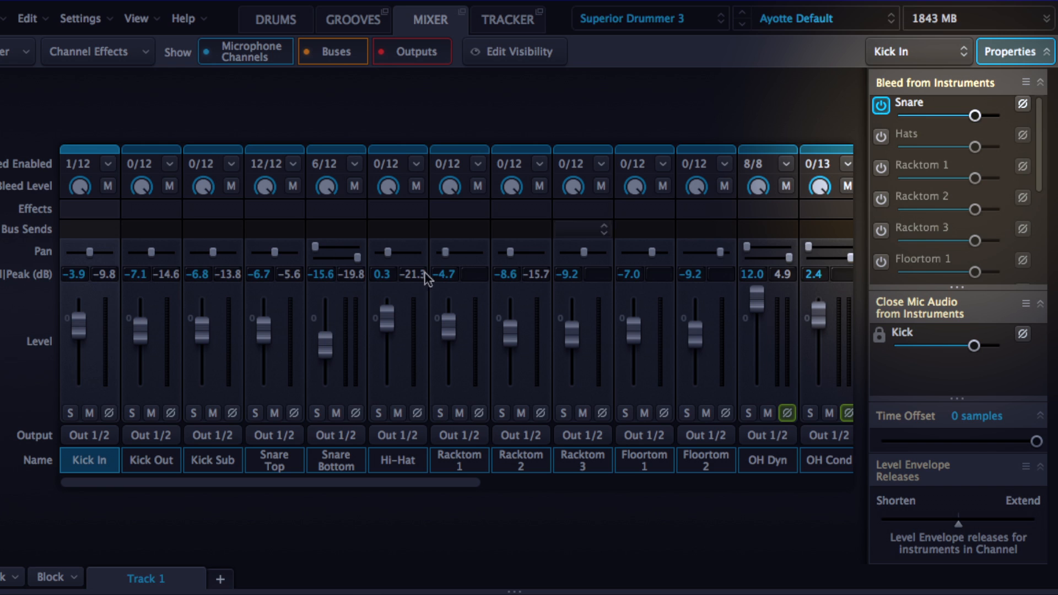
left_click(69, 412)
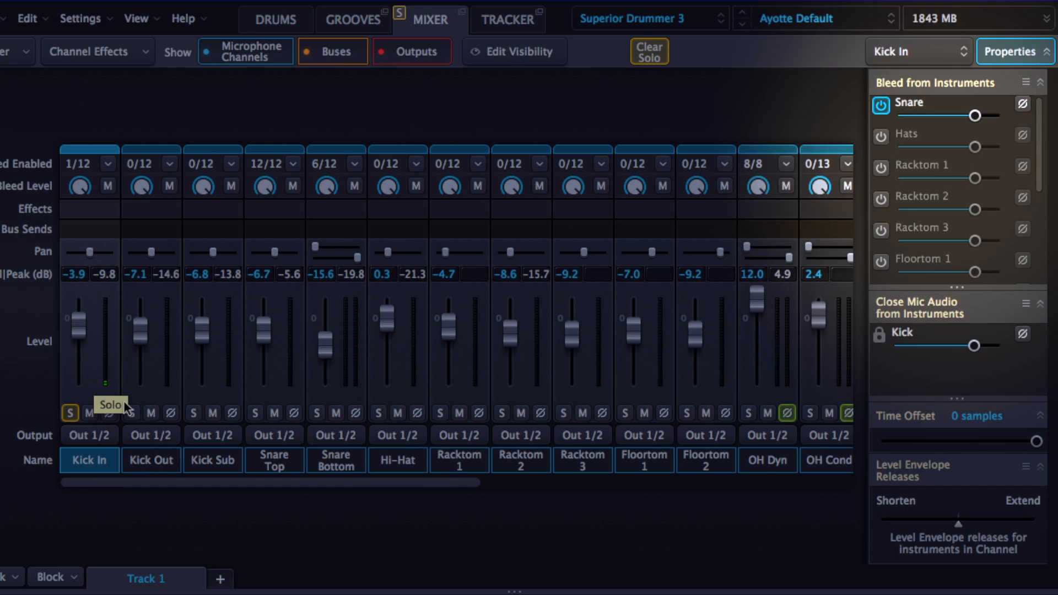
mouse_move(949, 137)
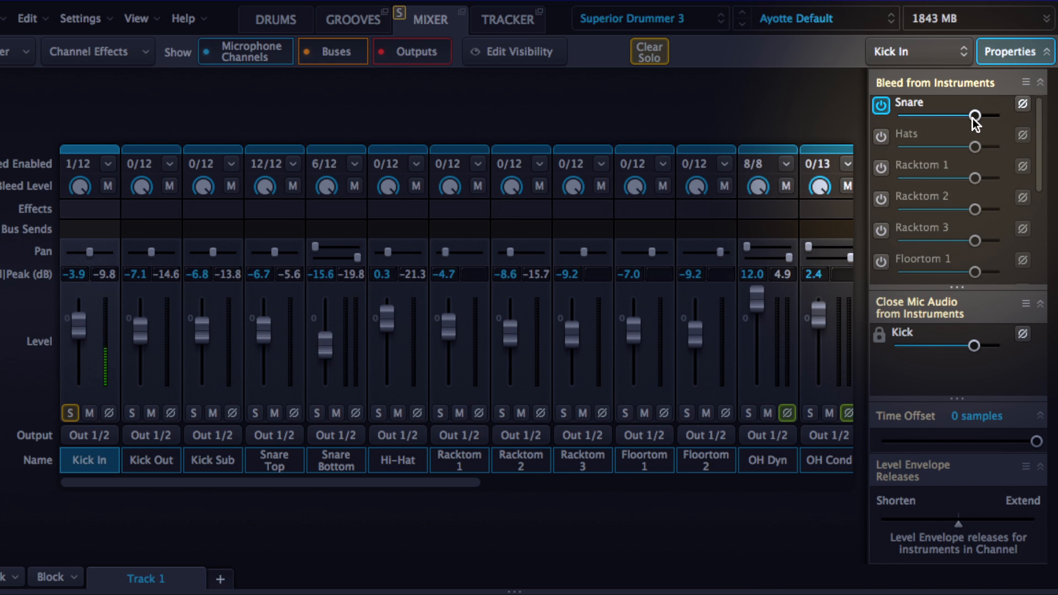
left_click_drag(974, 115, 914, 115)
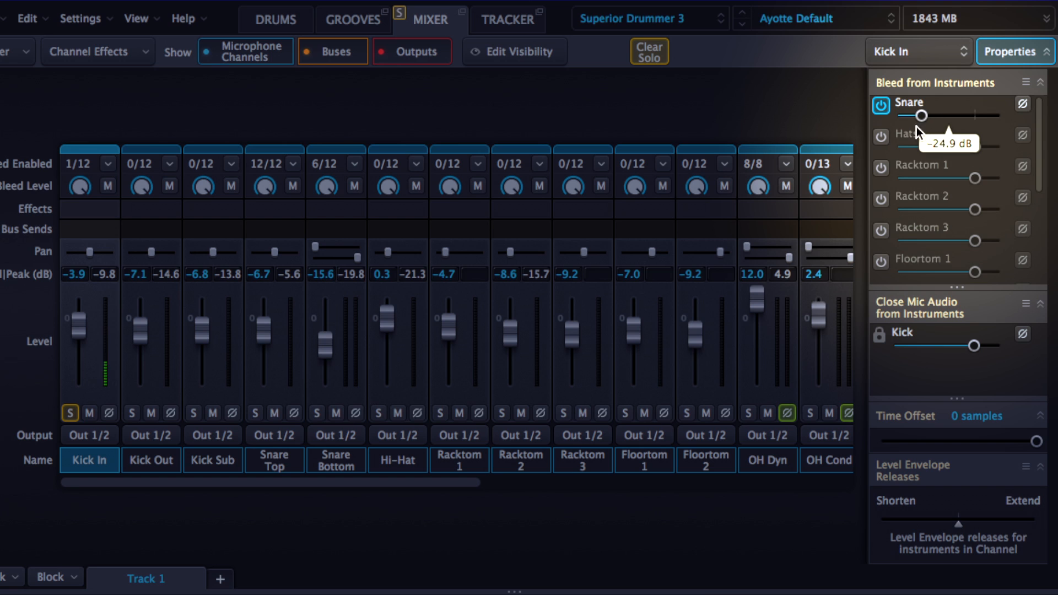
left_click_drag(925, 115, 914, 115)
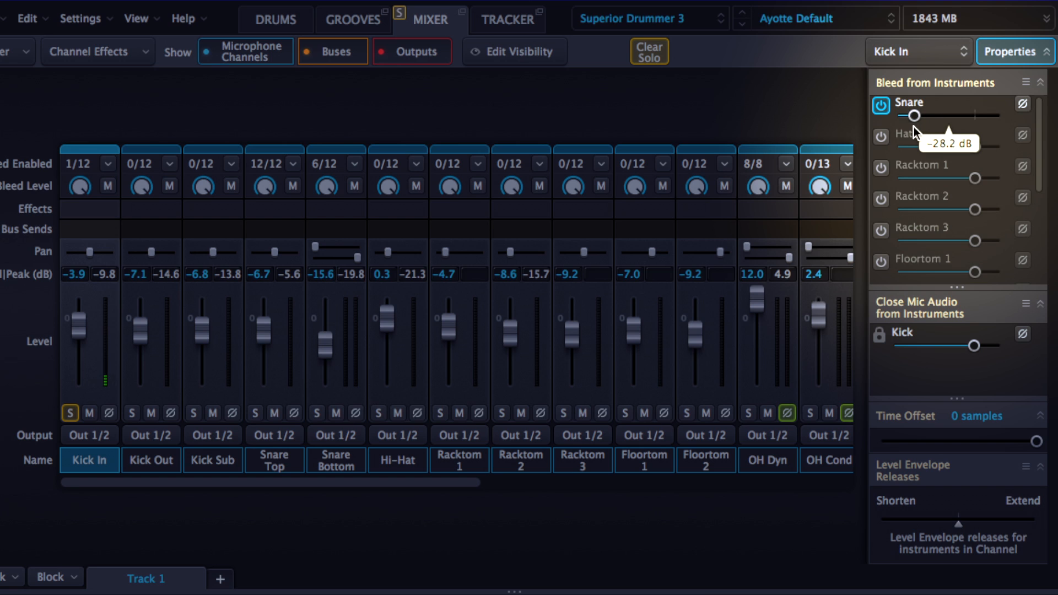
Step: Toggle the Snare bleed off and on, raise it back up, and enable Hats bleed
left_click(880, 105)
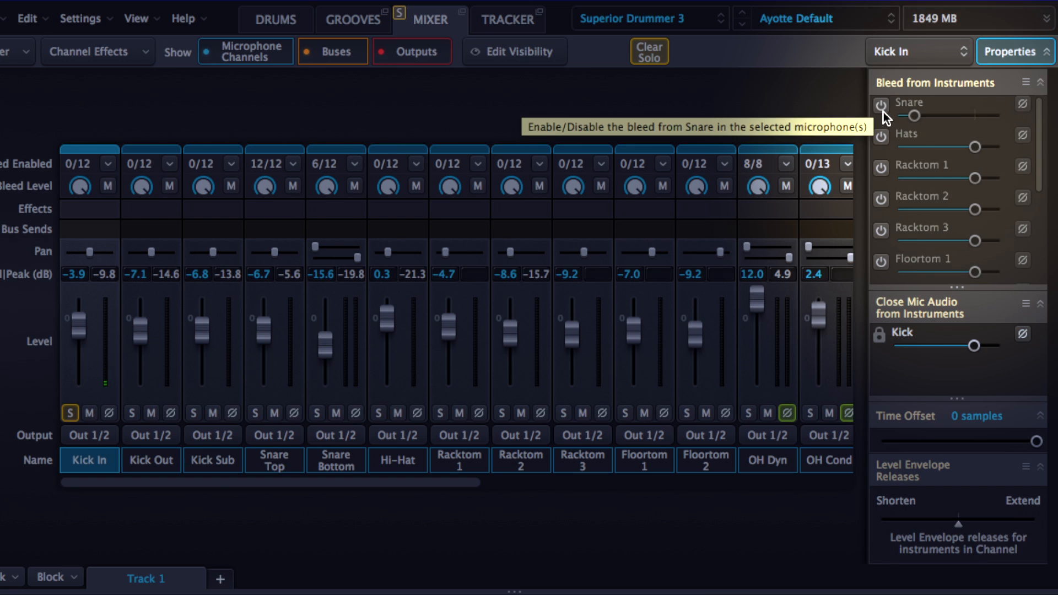
left_click(881, 106)
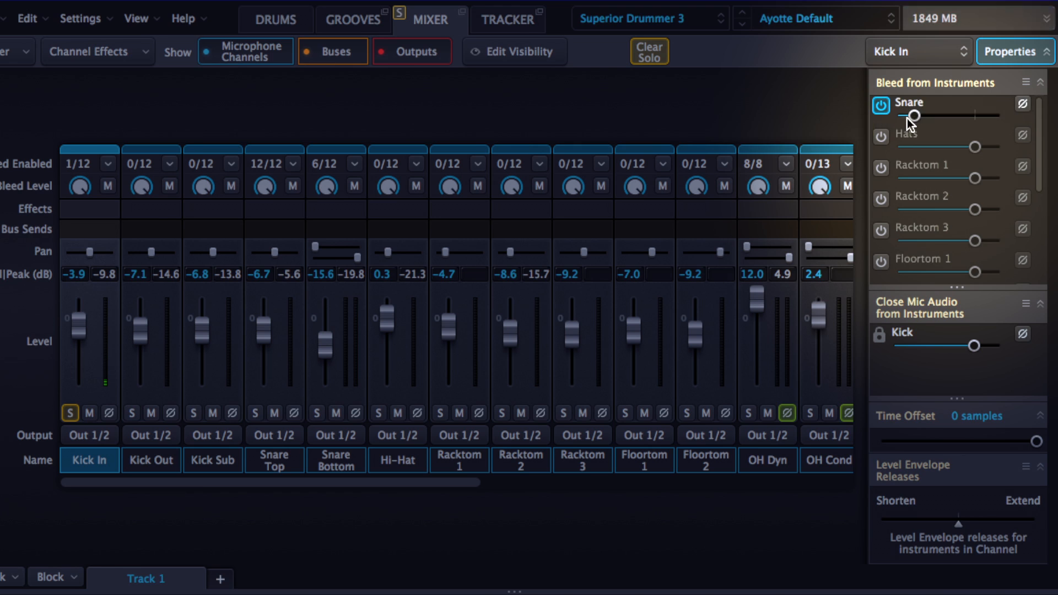
left_click_drag(908, 115, 981, 115)
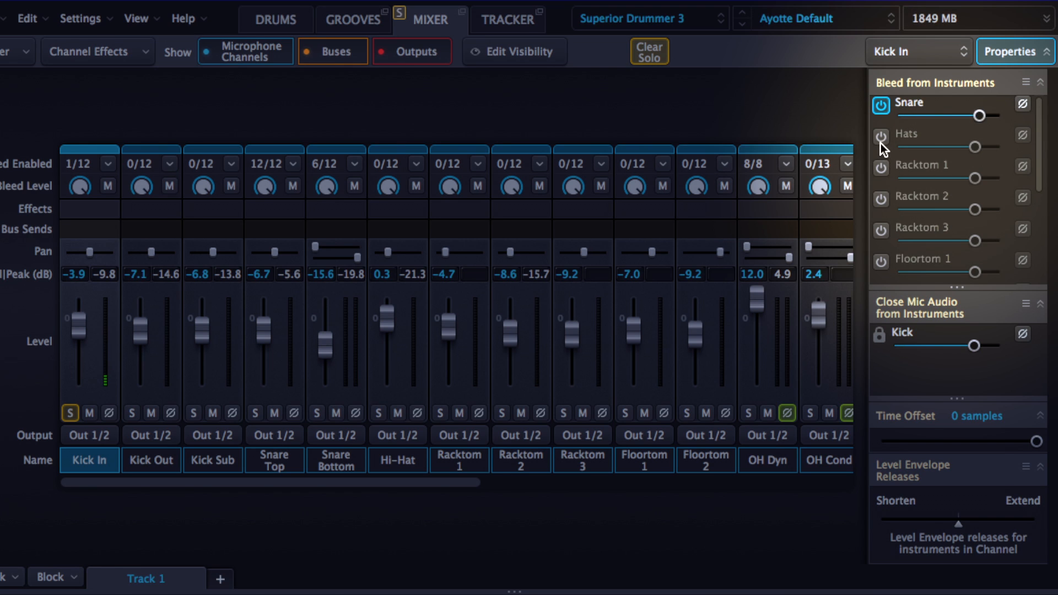
left_click(881, 135)
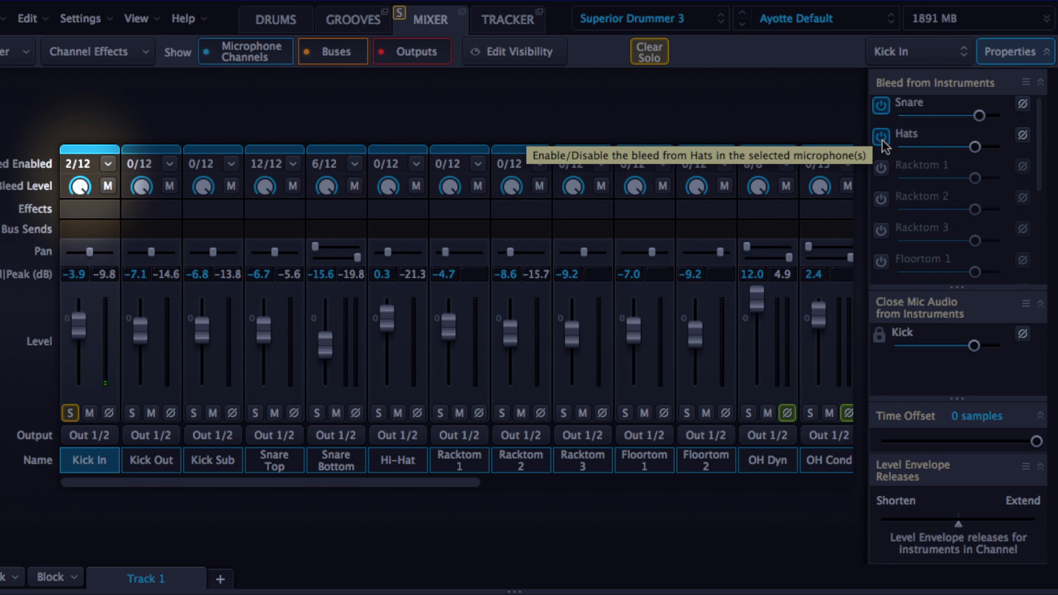
scroll("down", 3)
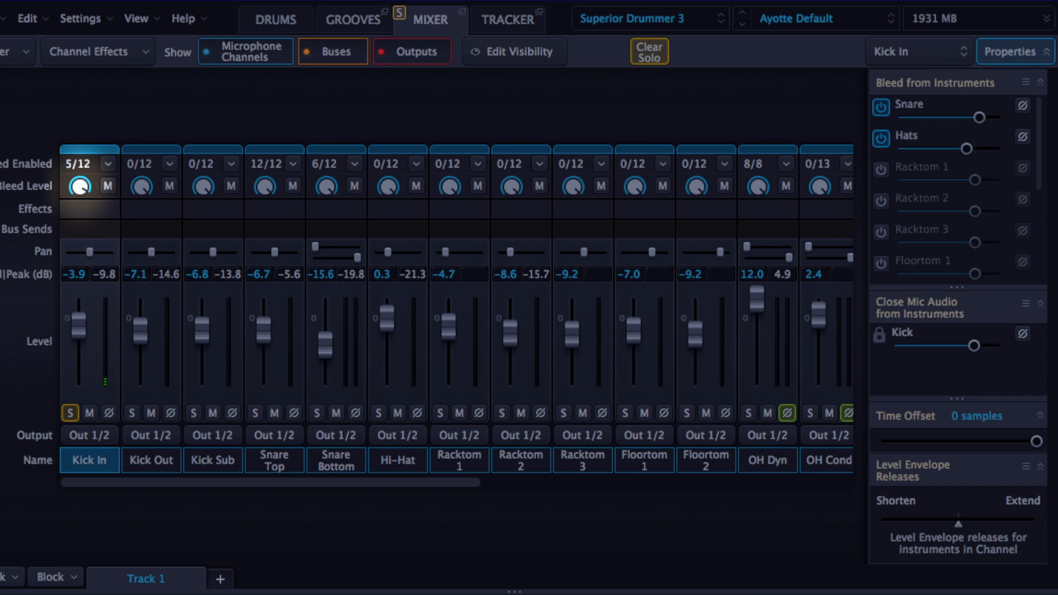
Step: Insert an EQ on Kick In and boost a band about 8 dB near 2 kHz
left_click(88, 208)
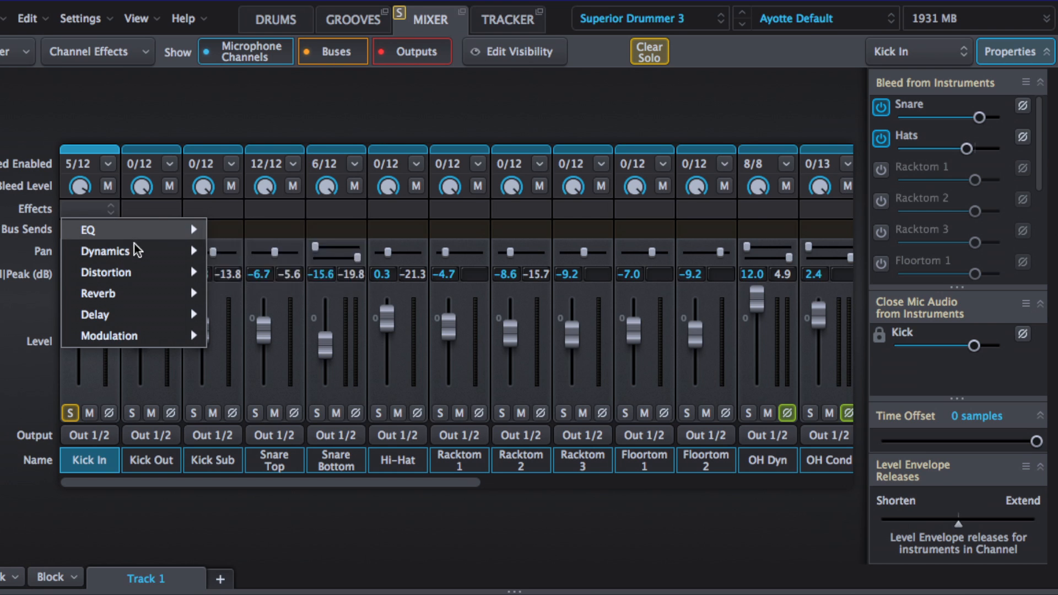
mouse_move(104, 271)
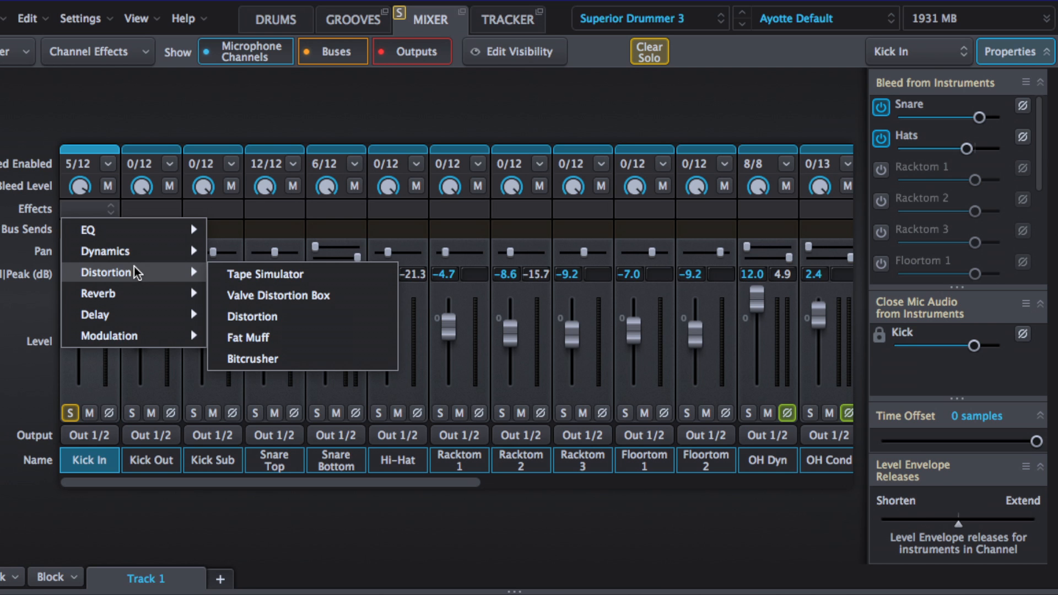
mouse_move(88, 230)
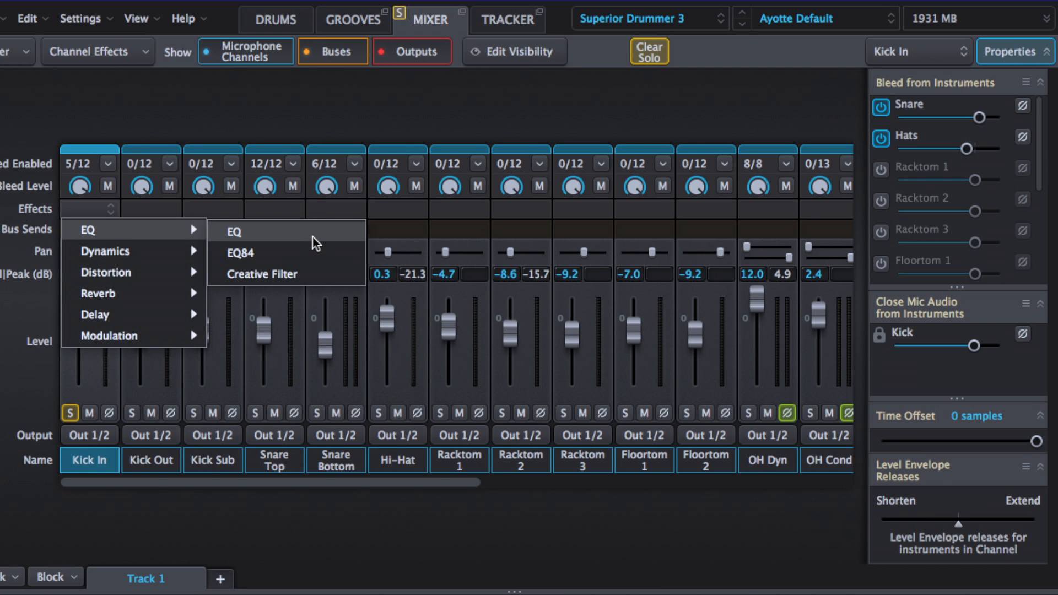
left_click(234, 232)
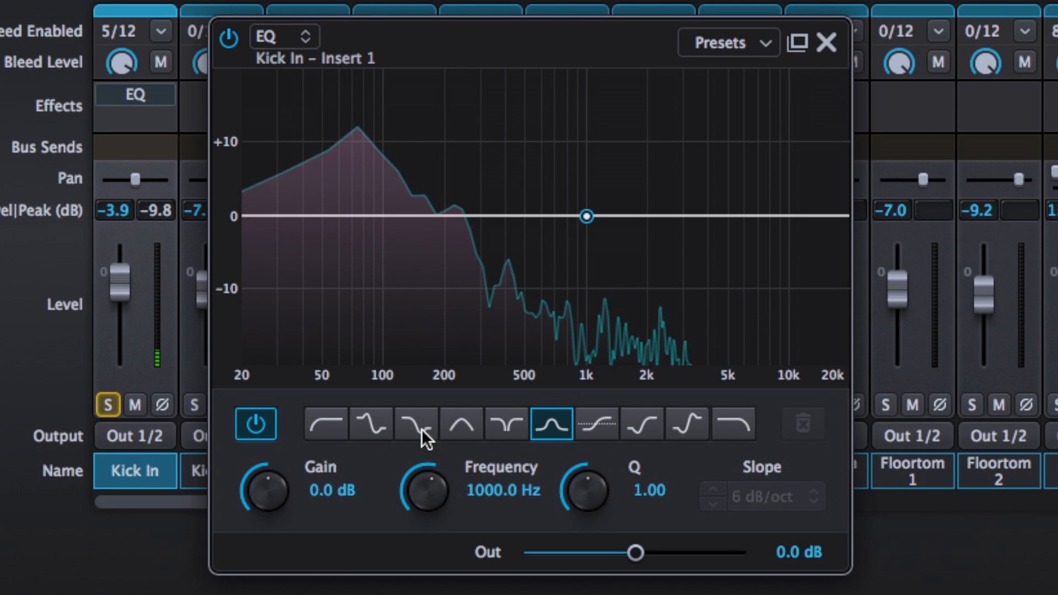
left_click_drag(586, 215, 594, 236)
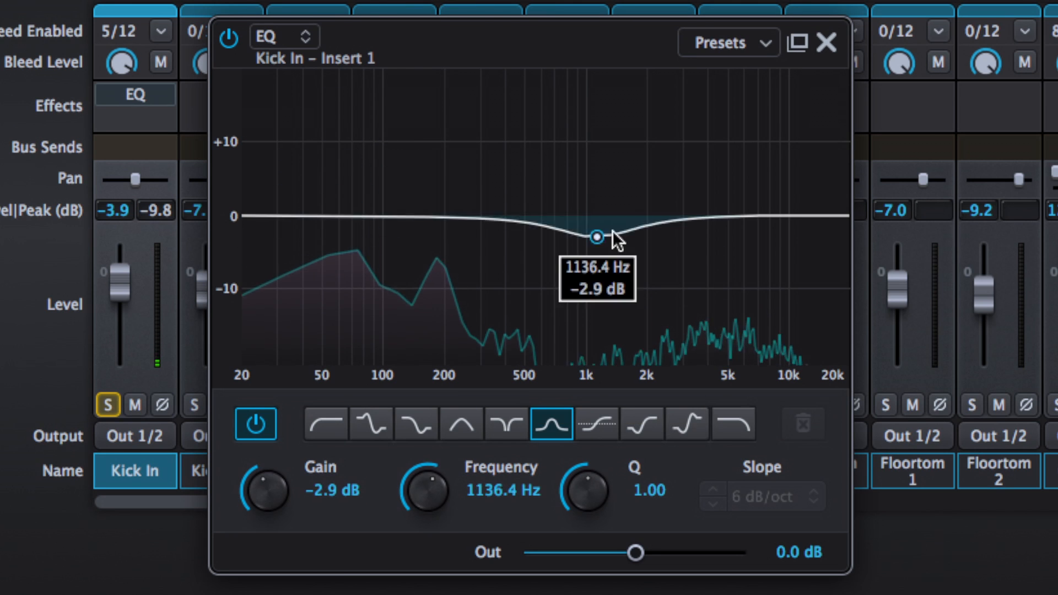
left_click_drag(596, 236, 642, 153)
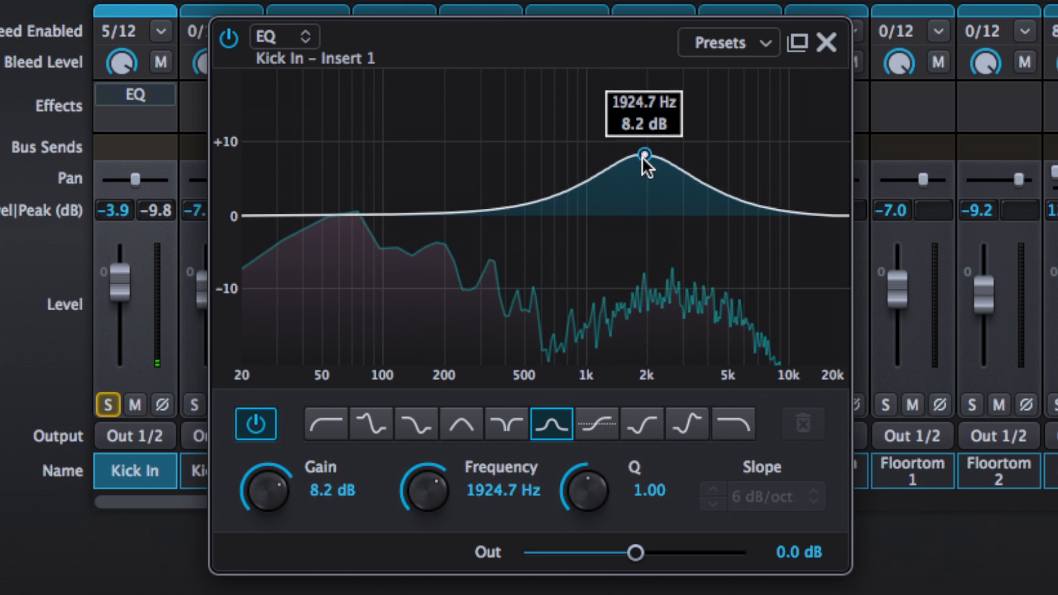
Step: Turn the EQ's low band into a 12 dB/oct low cut near 45 Hz
left_click_drag(643, 152, 414, 187)
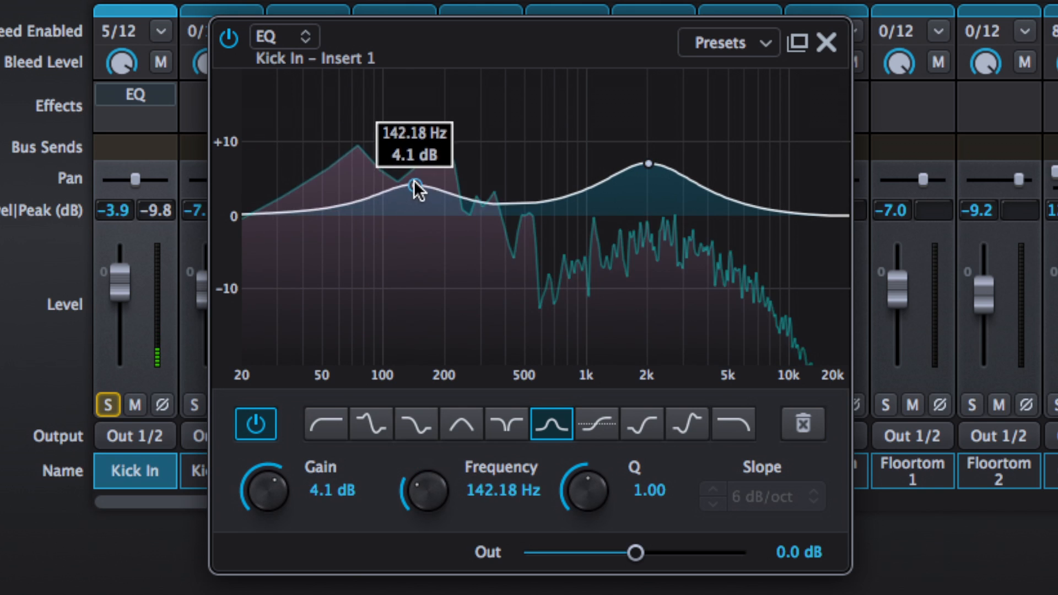
left_click_drag(417, 187, 405, 167)
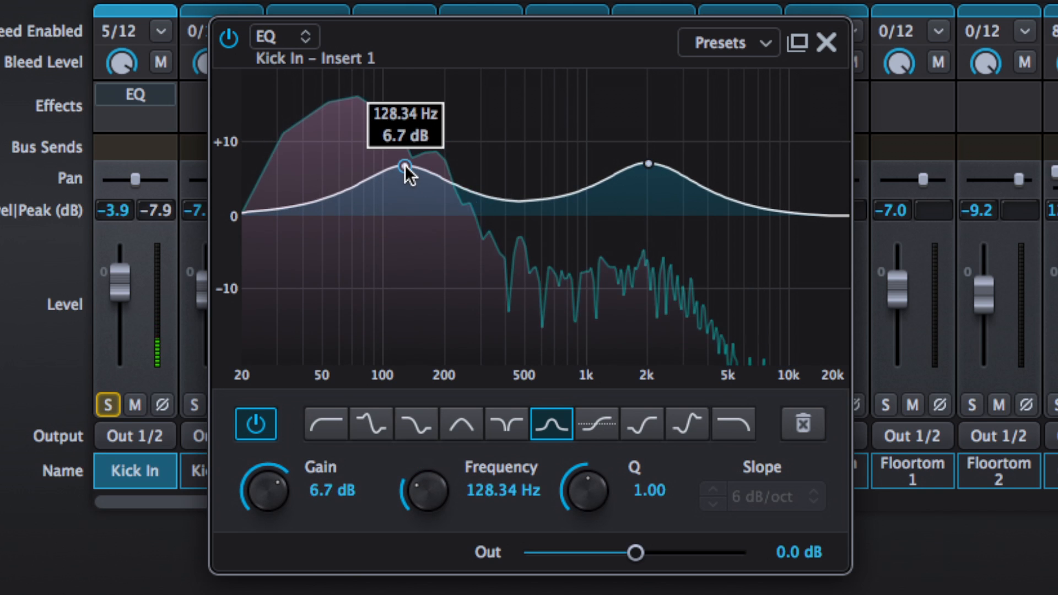
left_click(324, 424)
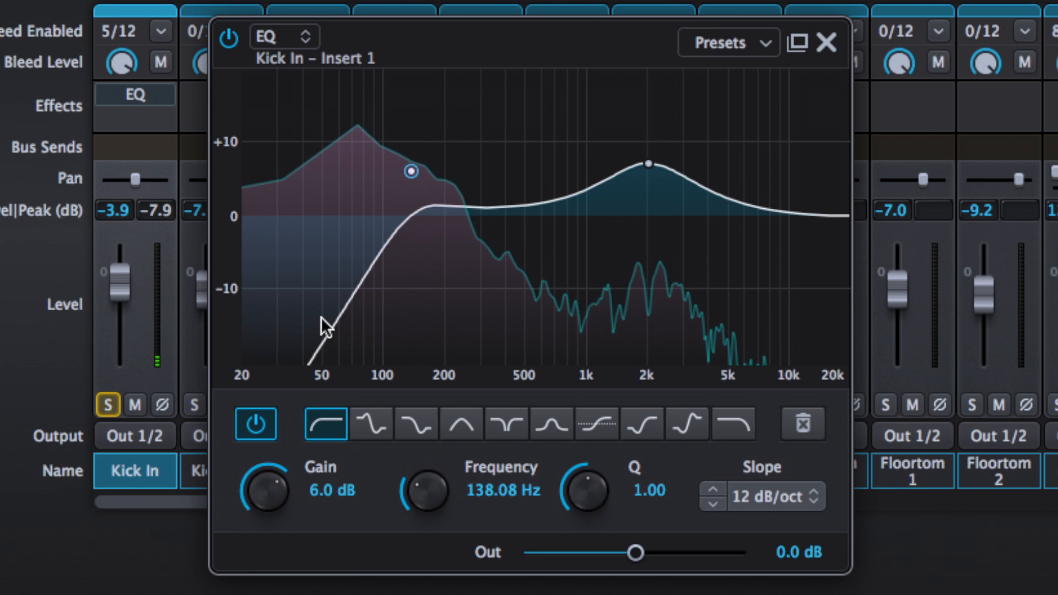
left_click_drag(409, 172, 310, 181)
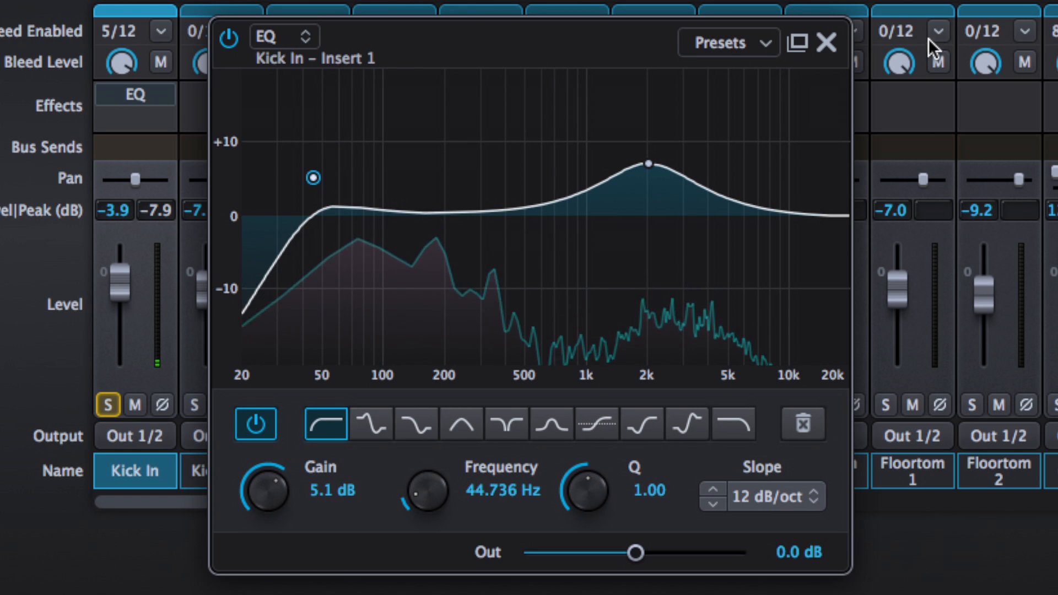
left_click(821, 42)
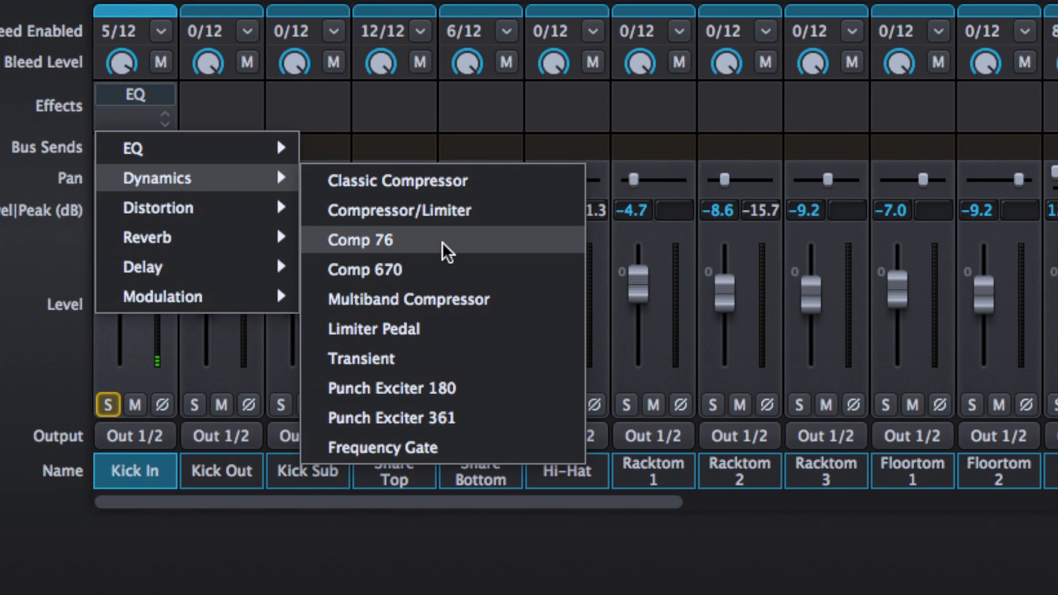
Step: Add Comp 76 as Kick In's second insert with input gain near -15.9 dB
left_click(361, 240)
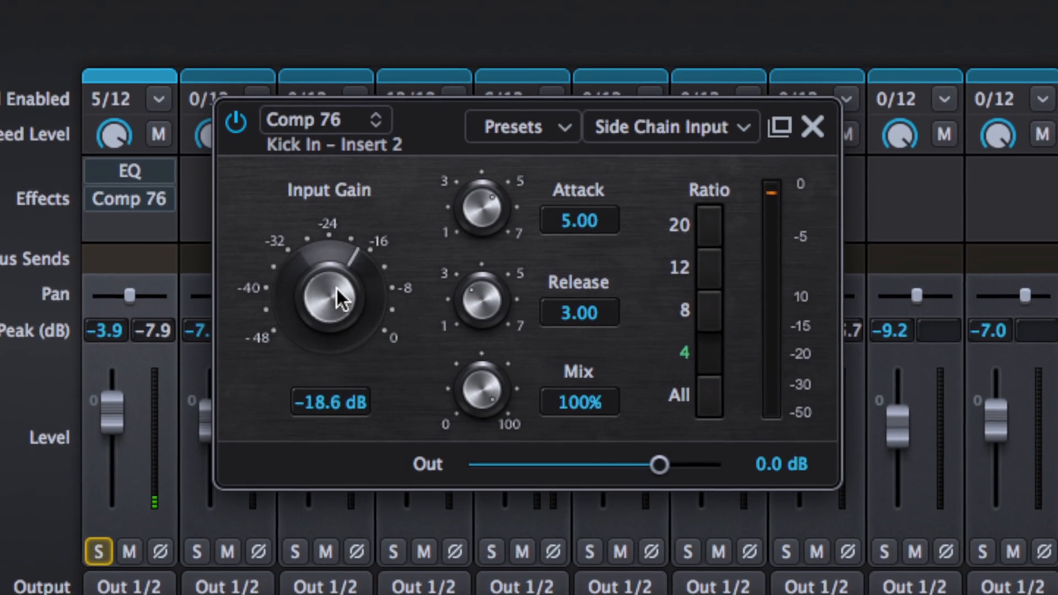
left_click_drag(330, 297, 340, 276)
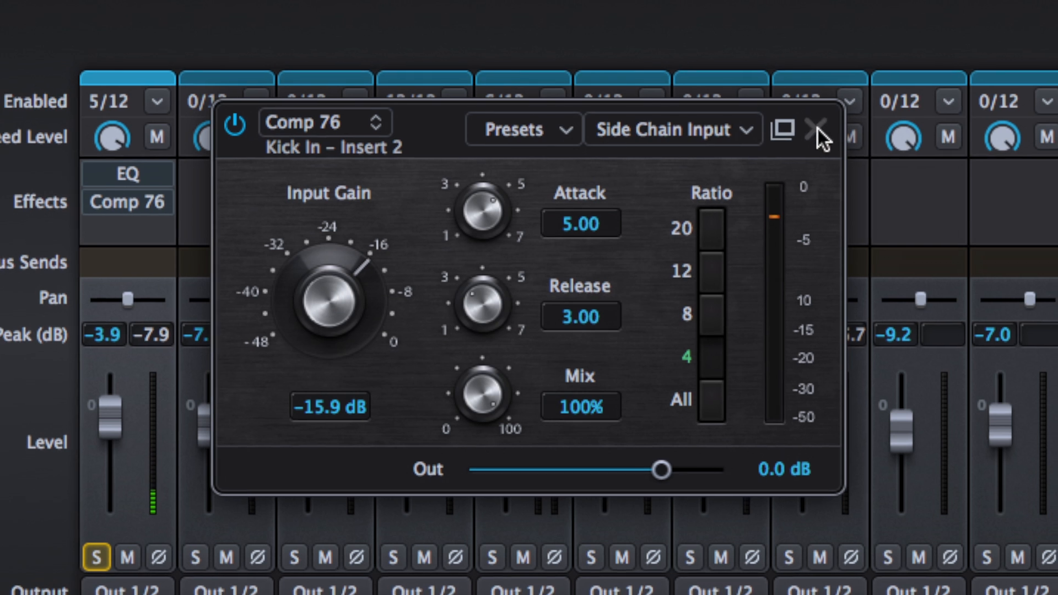
left_click(817, 129)
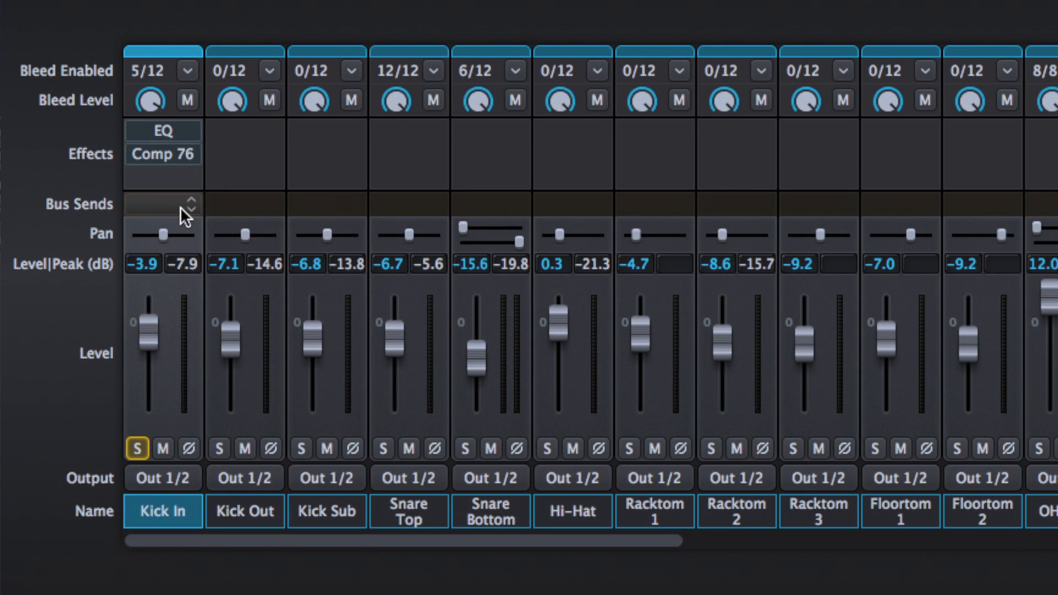
mouse_move(167, 214)
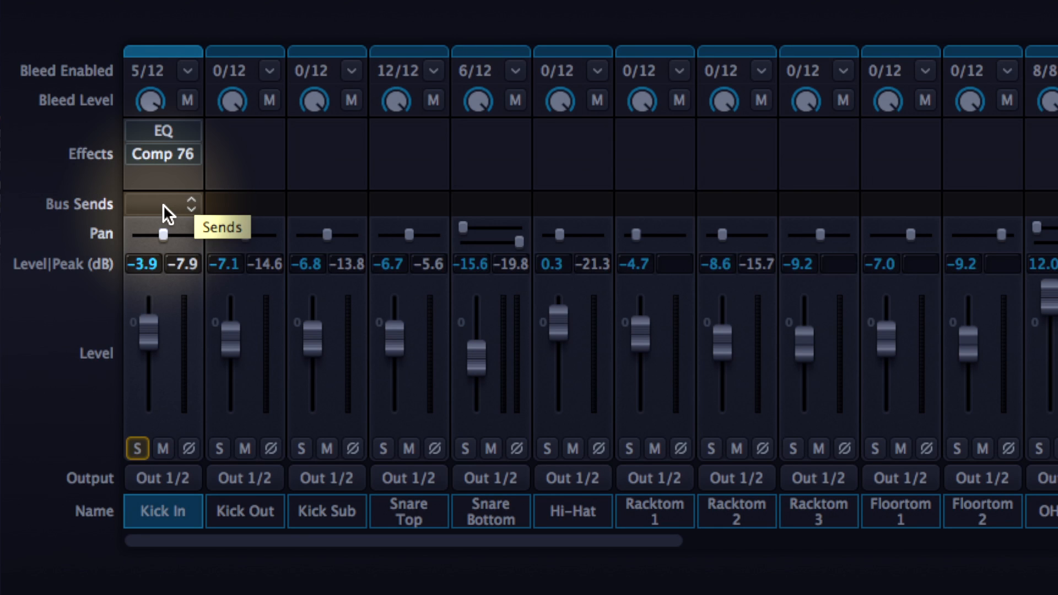
Step: Send Kick In to Bus 2 and rename that bus 'reverb'
left_click(162, 204)
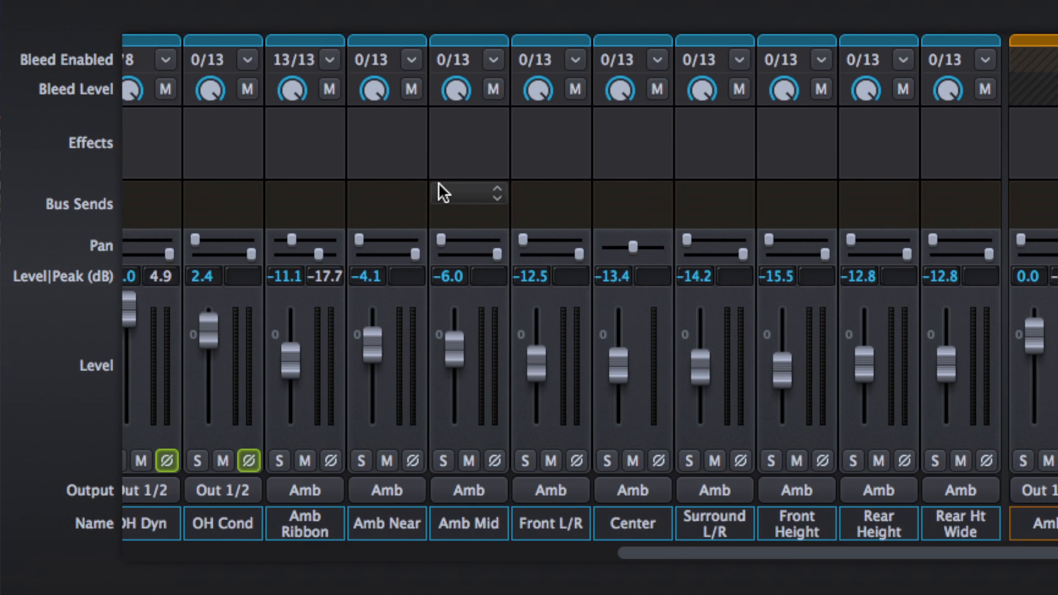
scroll("left", 3)
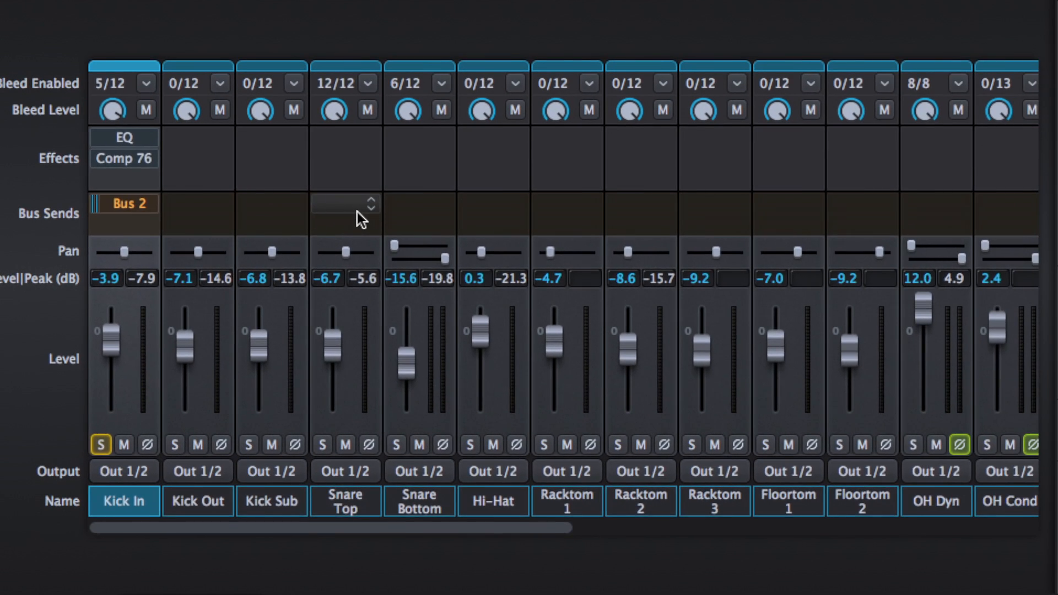
scroll("right", 3)
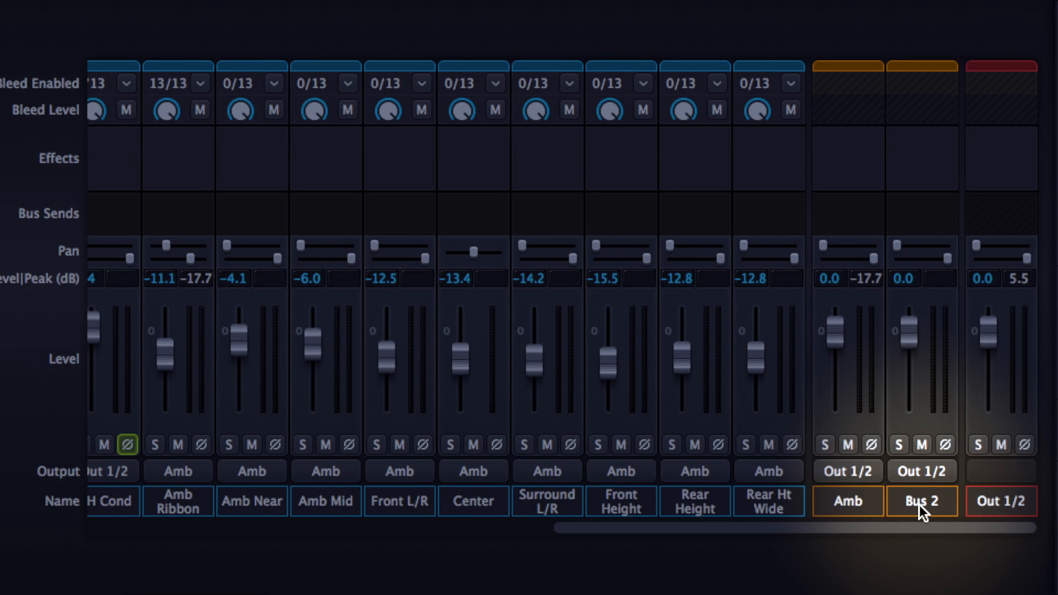
double_click(921, 500)
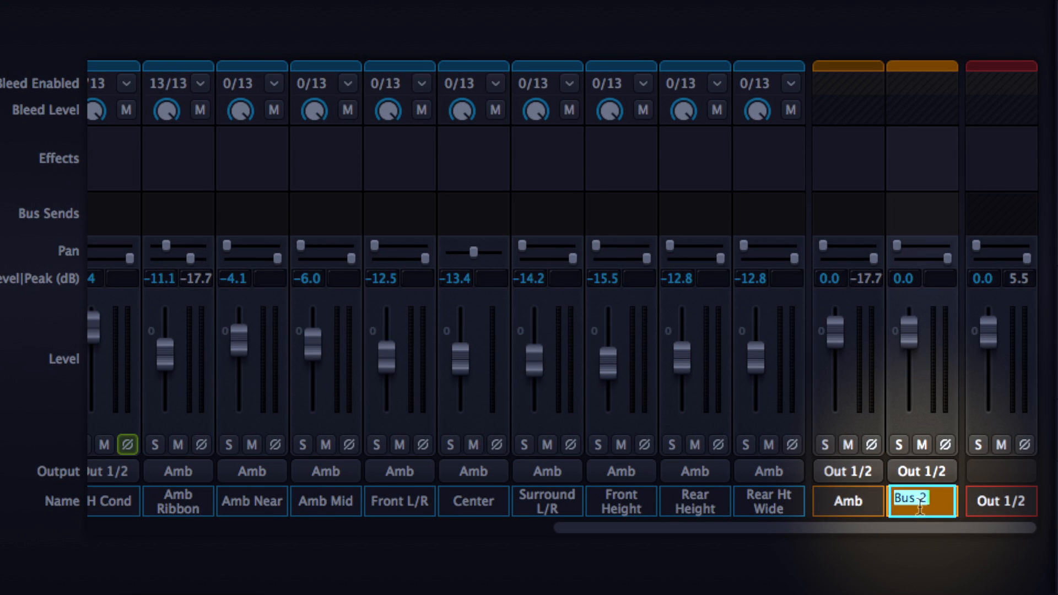
type("reverb")
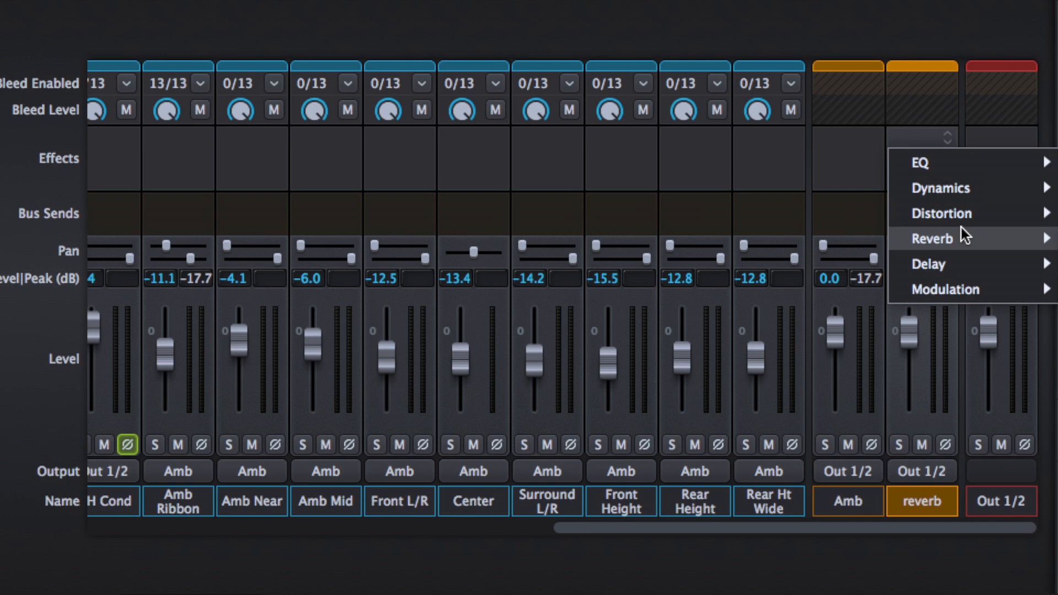
Step: Add a Spring Reverb to the reverb bus with Wet at 84.5%
left_click(932, 238)
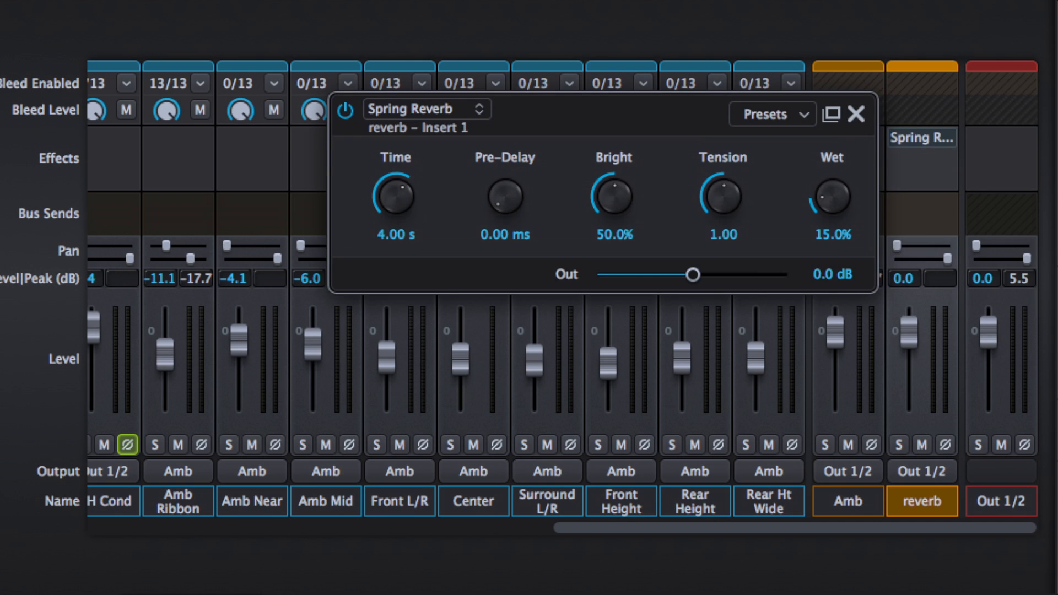
left_click_drag(832, 196, 832, 175)
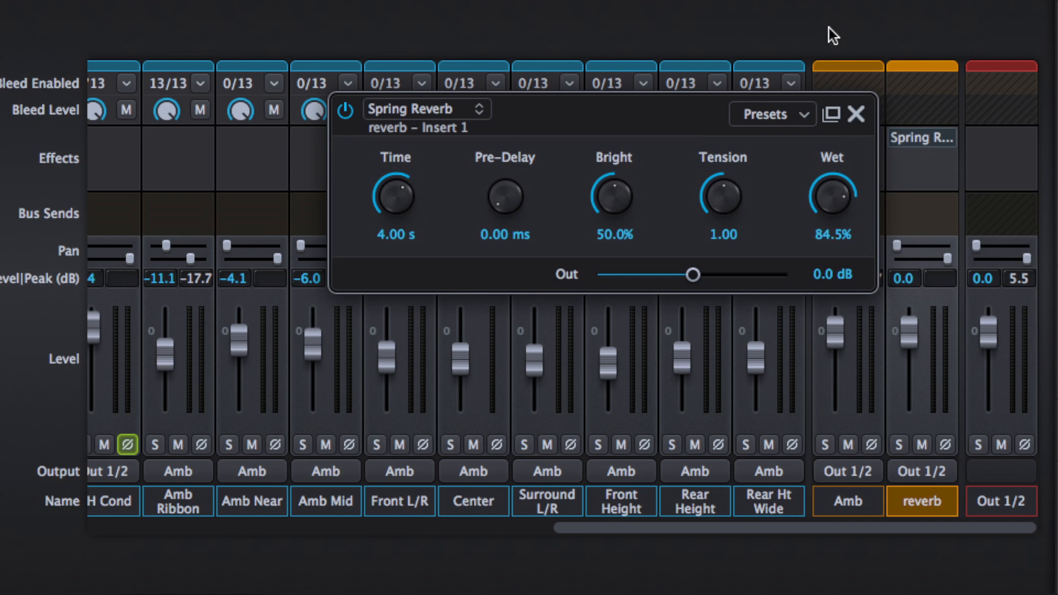
left_click(856, 113)
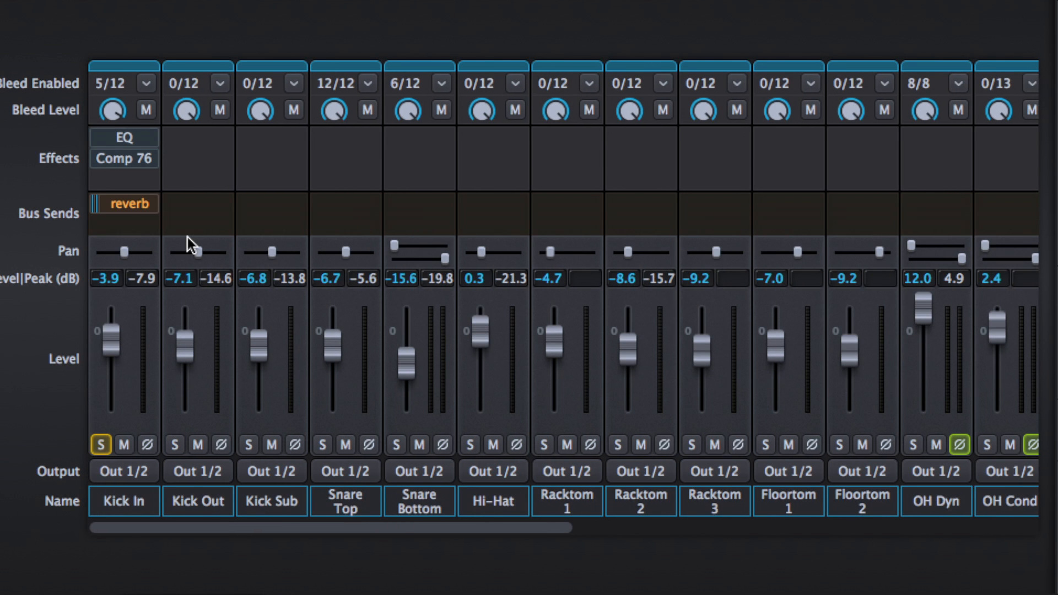
Step: Set Kick In's reverb send to -24.7 dB for both direct and bleed
left_click(124, 203)
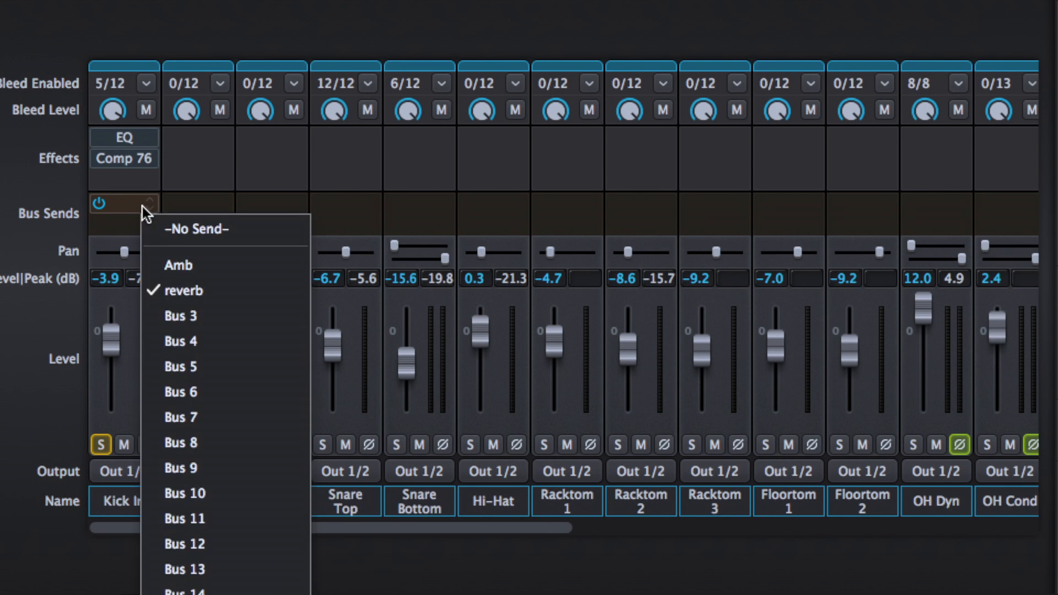
left_click(183, 291)
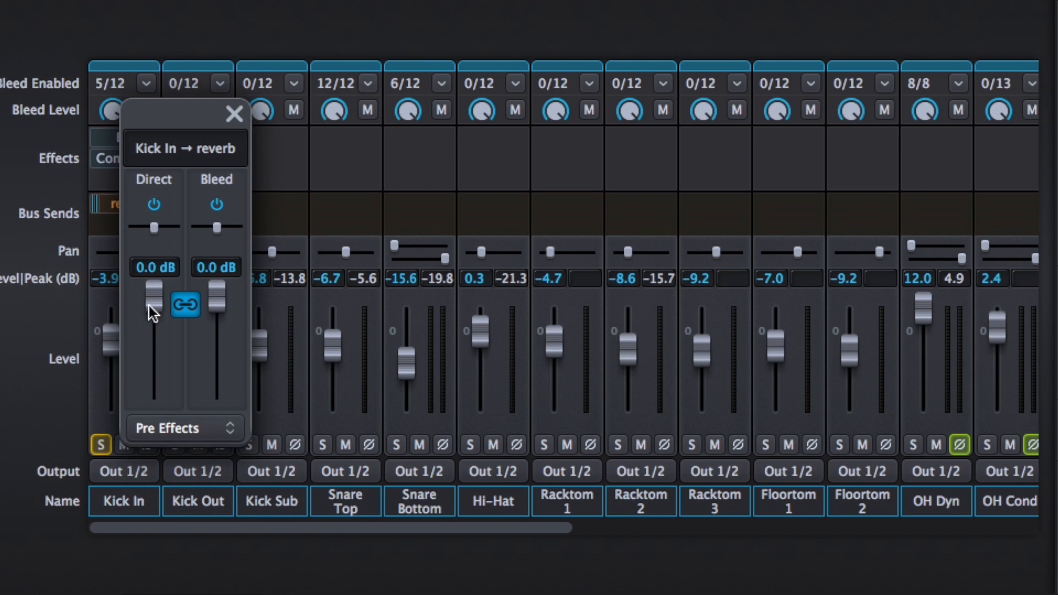
left_click_drag(154, 291, 159, 362)
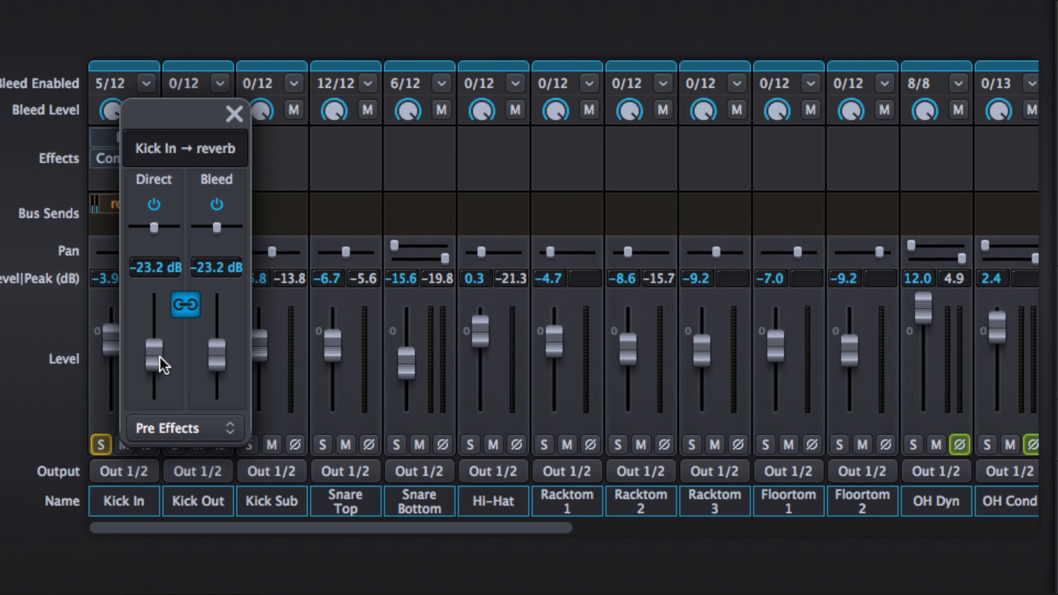
left_click_drag(155, 358, 156, 367)
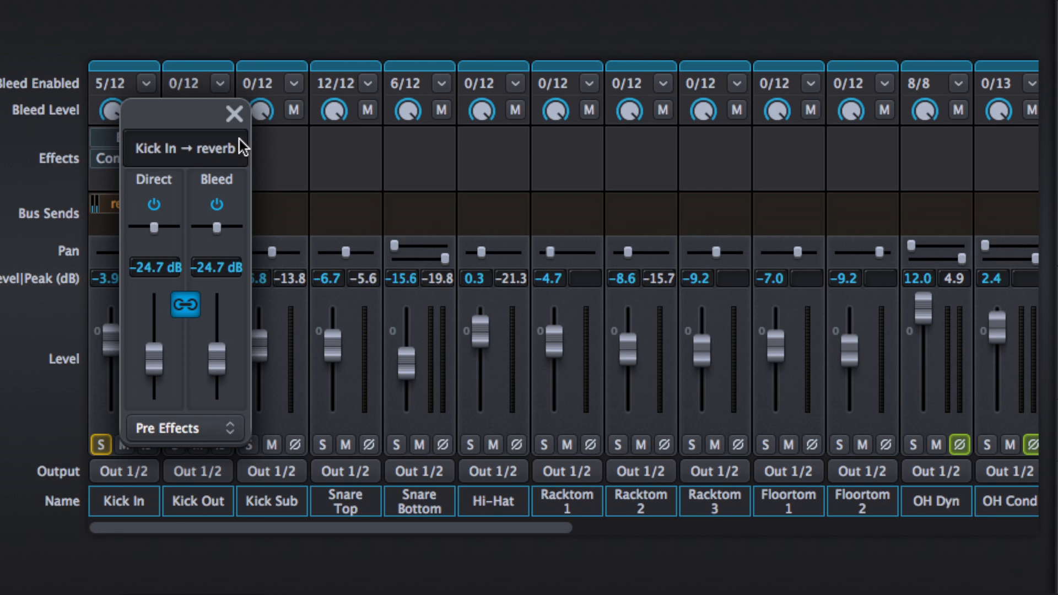
left_click(234, 112)
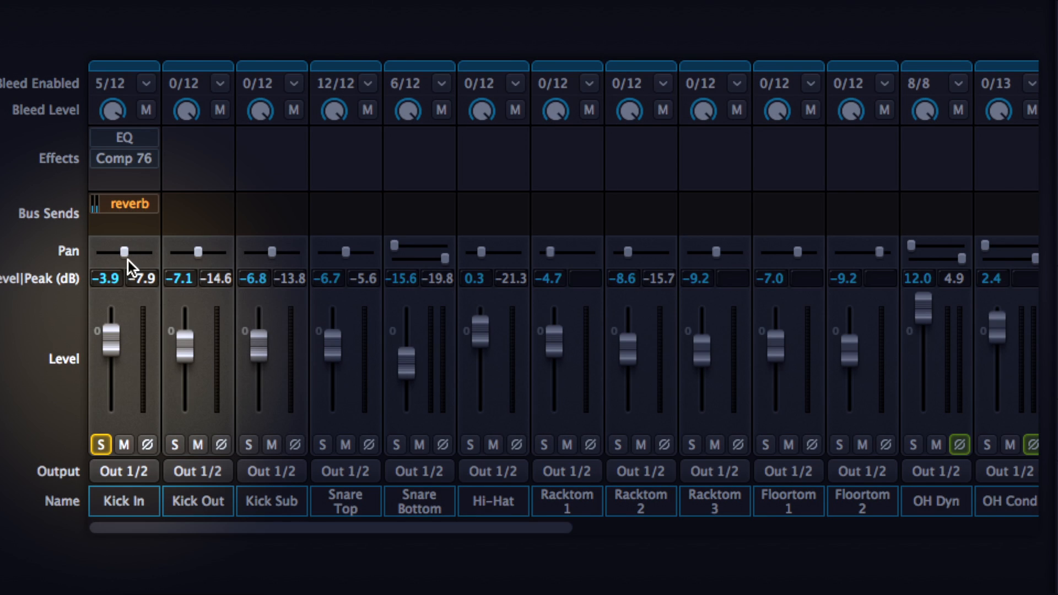
mouse_move(116, 346)
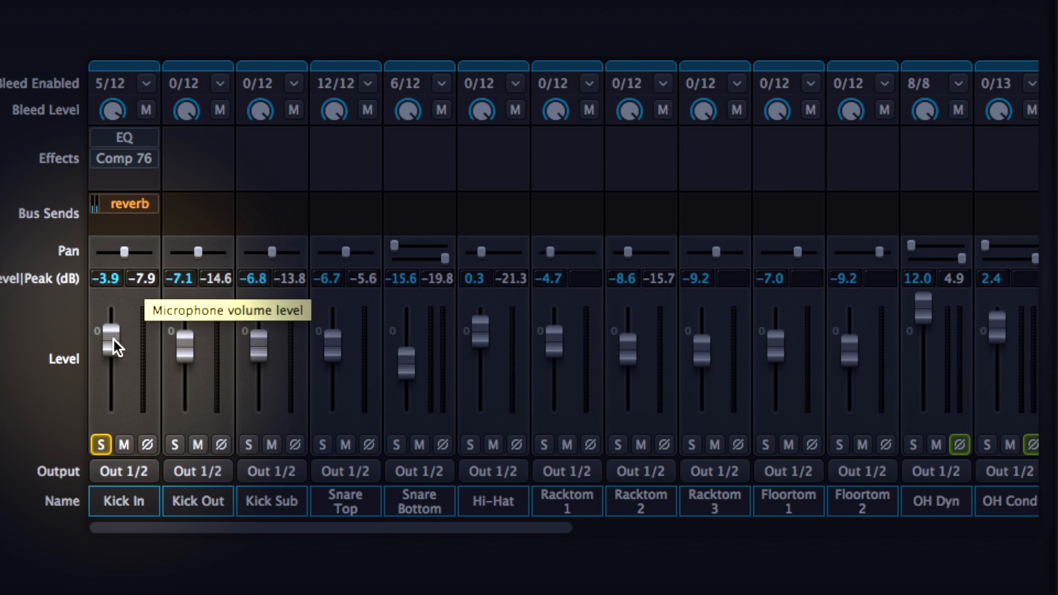
Step: Try Kick In levels of -6.5, -2.5 and +5.0 dB, then settle at -3.6 dB
left_click_drag(115, 337, 114, 354)
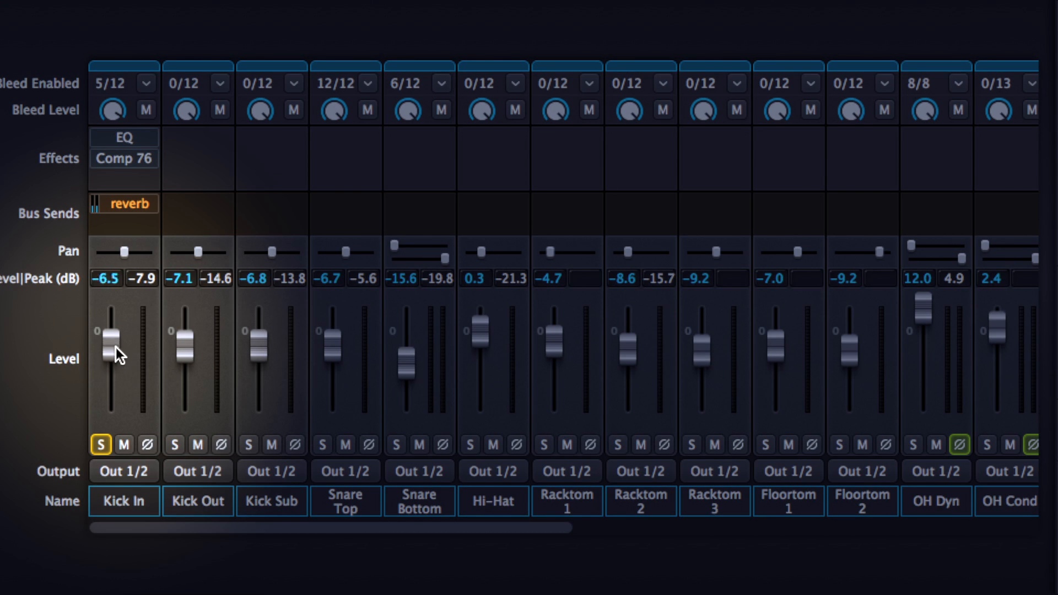
left_click_drag(116, 352, 110, 331)
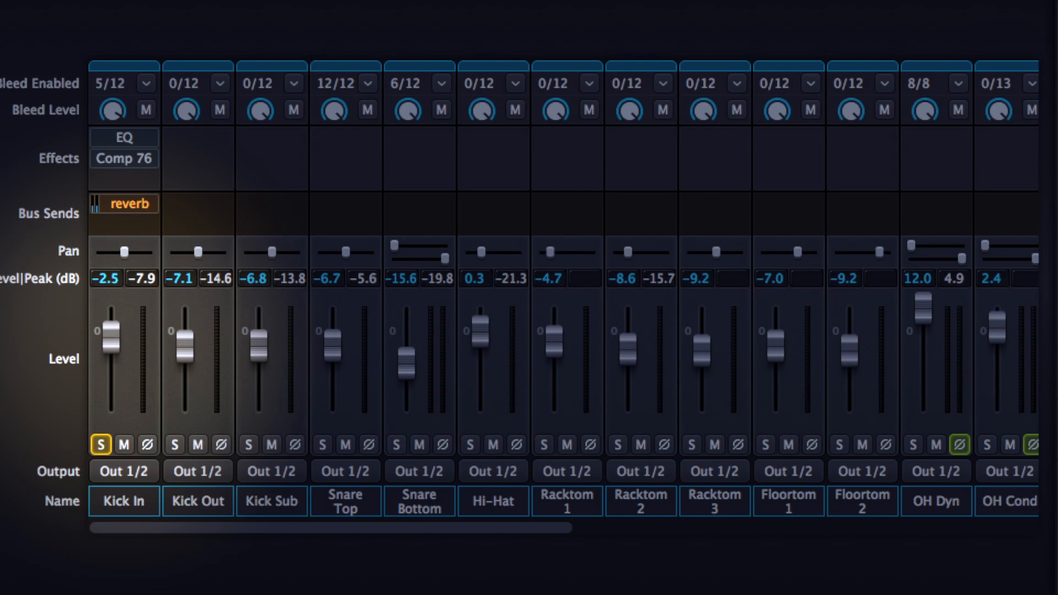
left_click_drag(110, 344, 110, 314)
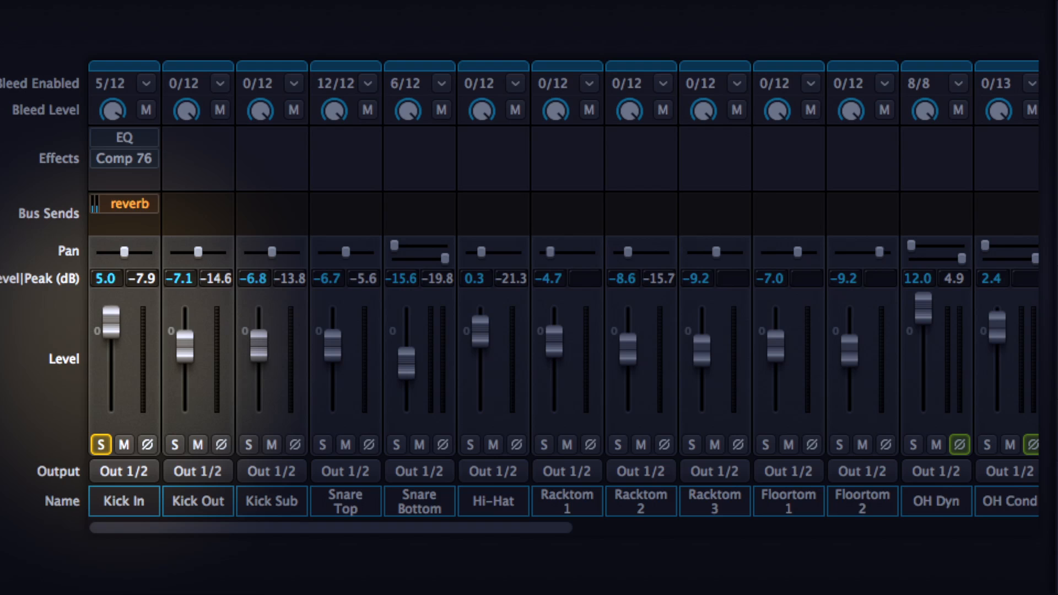
left_click_drag(110, 310, 110, 330)
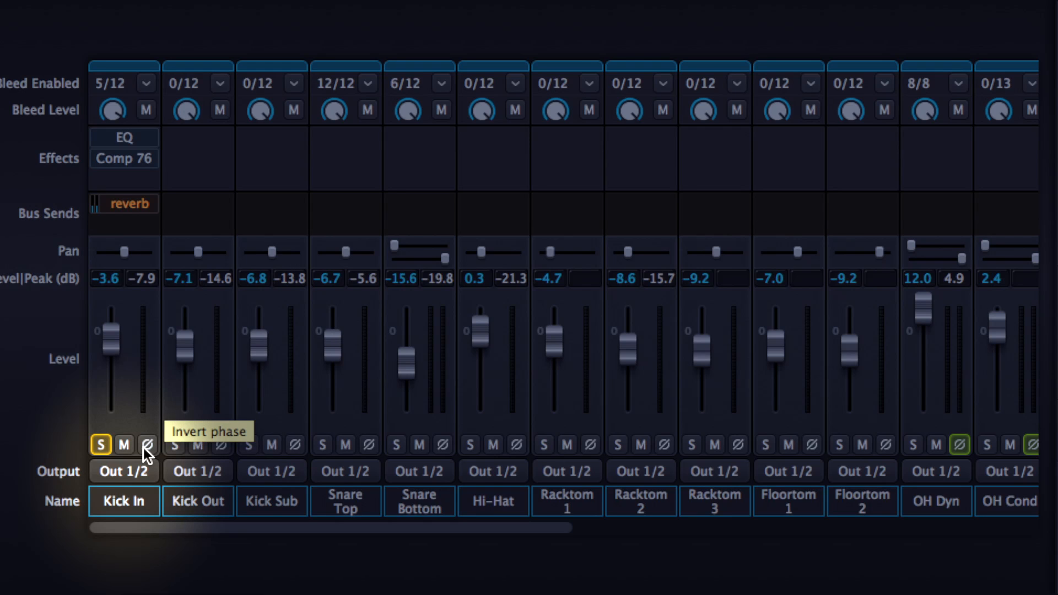
mouse_move(124, 470)
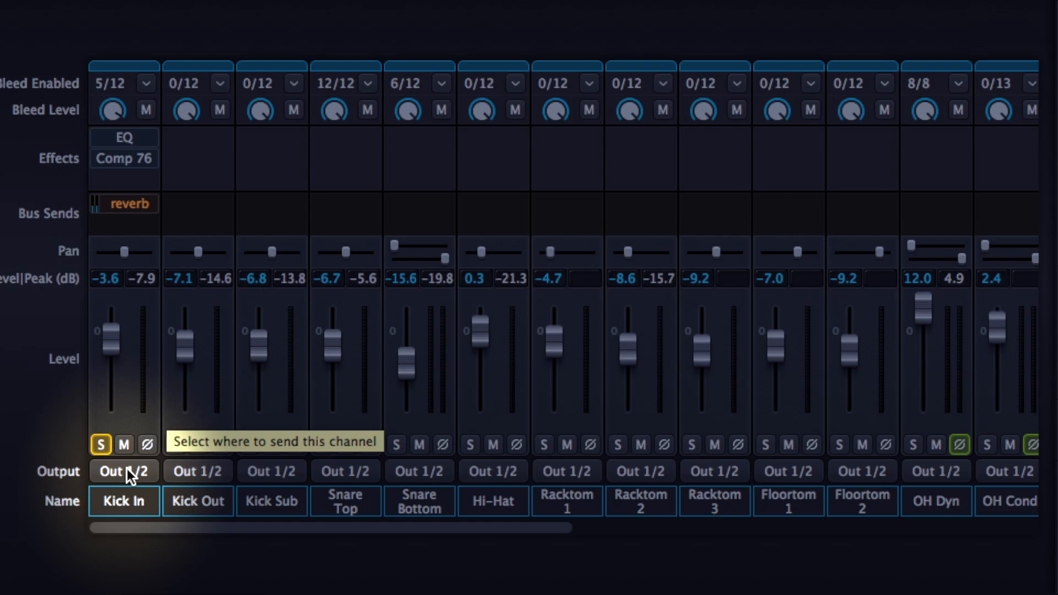
mouse_move(236, 448)
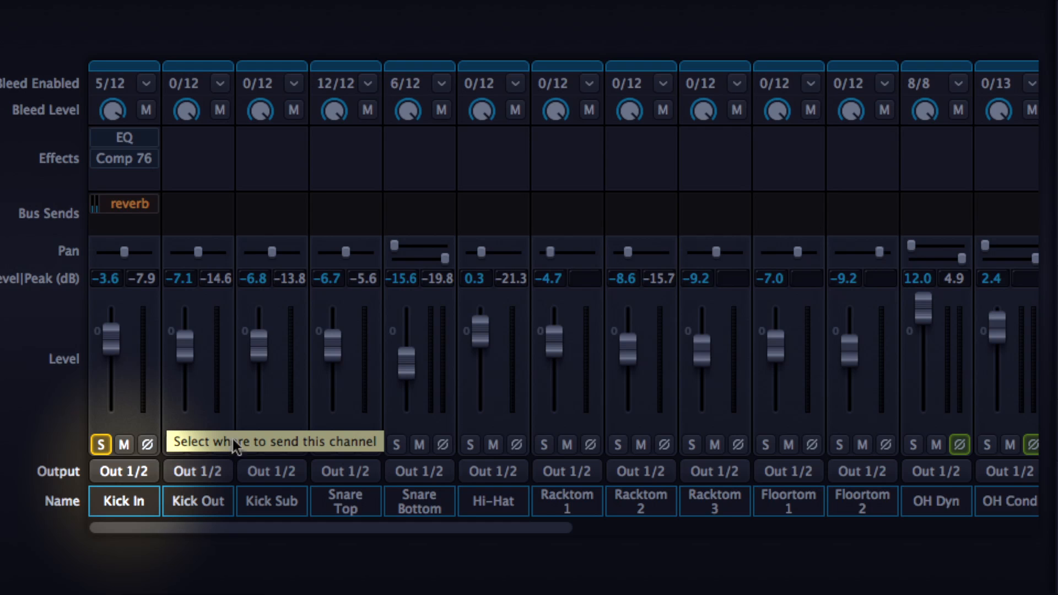
Step: Scroll over to the bus channels and back, then show Kick In's output destinations
scroll("right", 3)
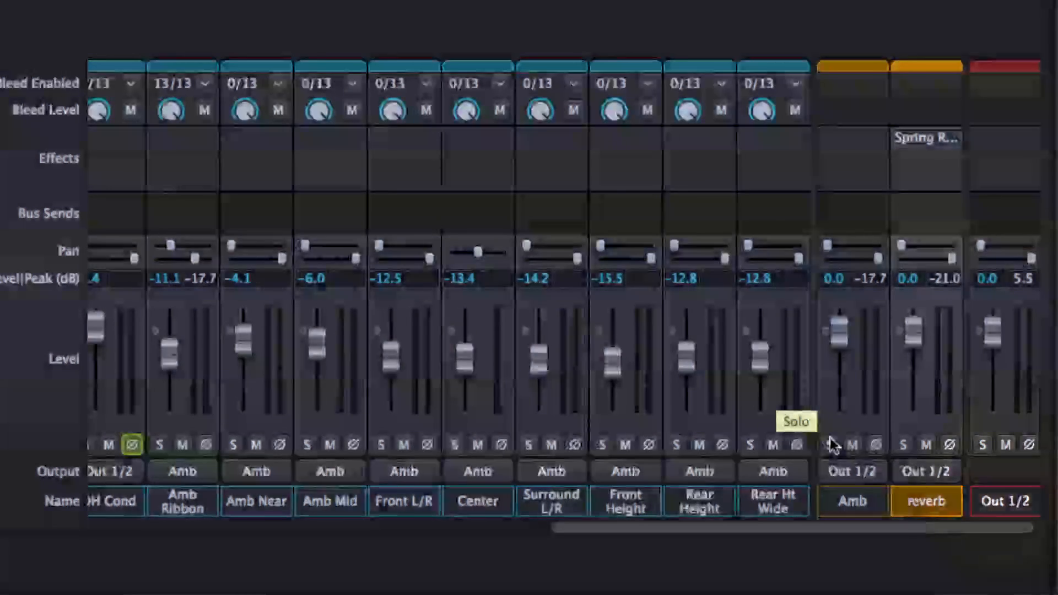
scroll("left", 3)
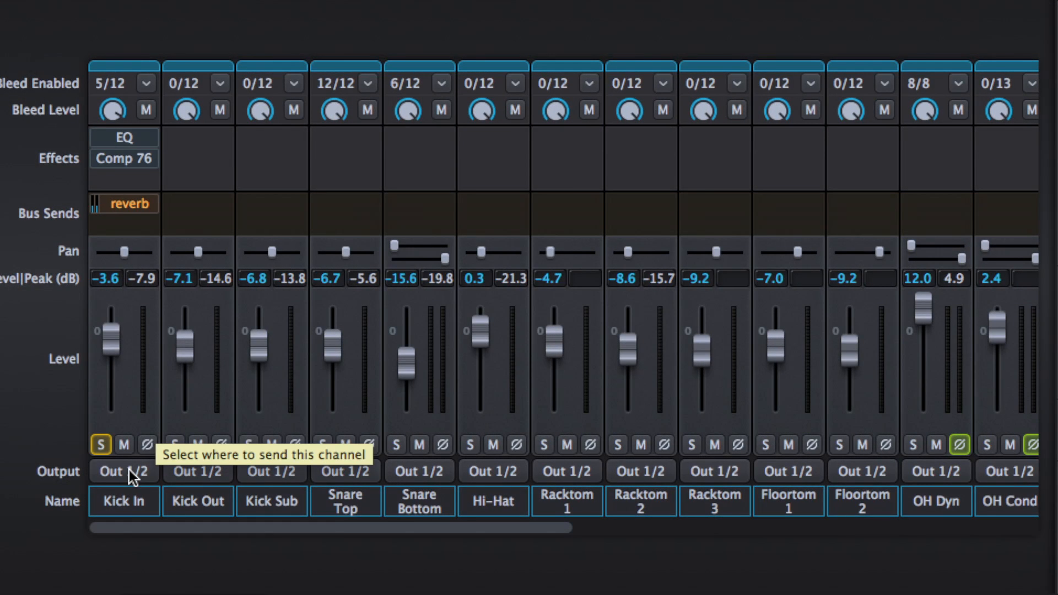
left_click(124, 470)
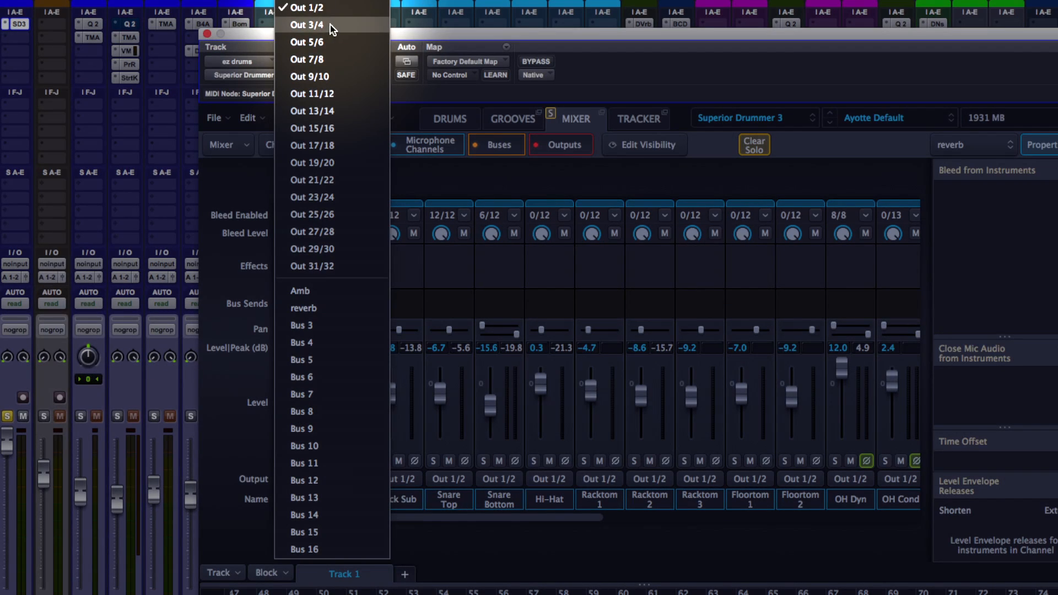
Step: Route the drum instrument's output 3/4 (S3/4) into the second Pro Tools track's input
left_click(307, 25)
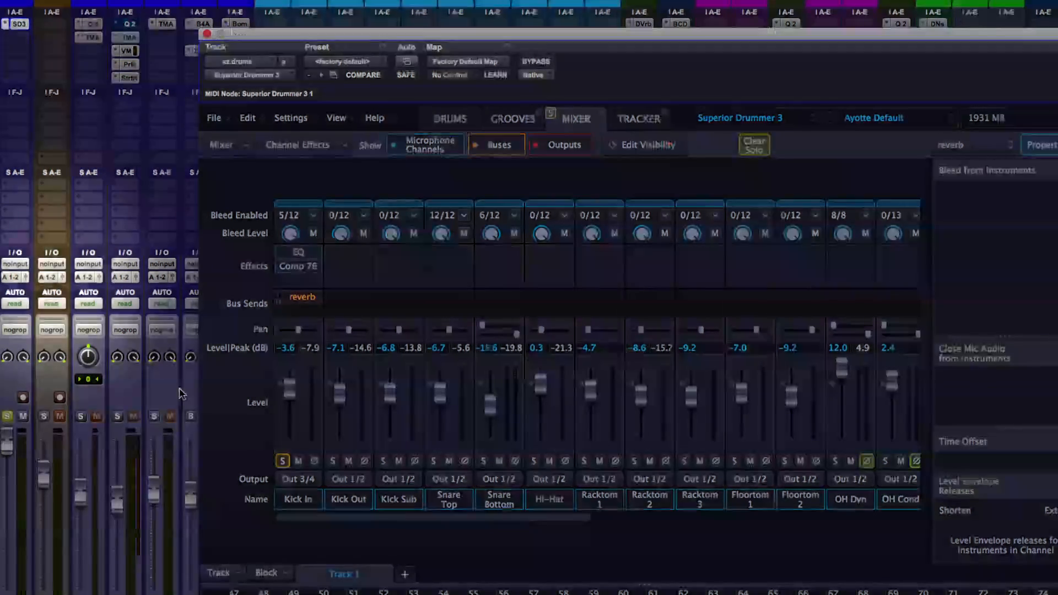
left_click(43, 416)
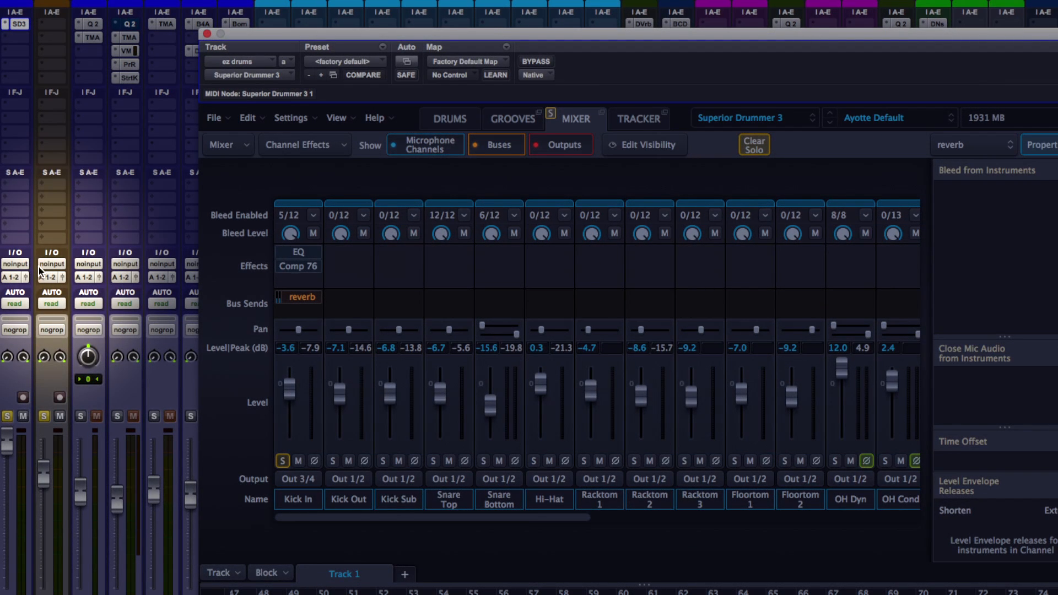
left_click(52, 265)
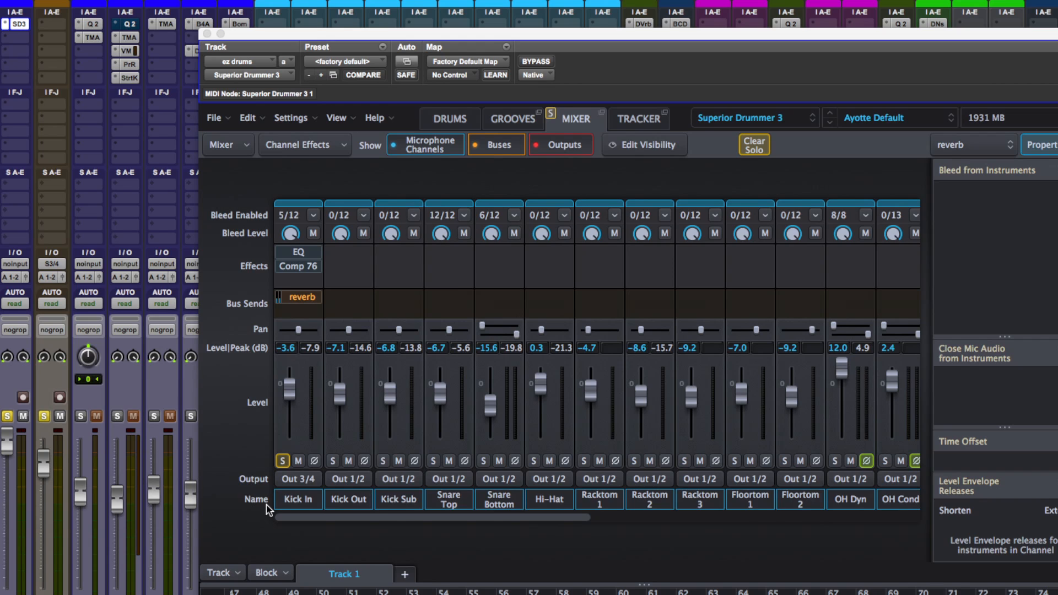
left_click(298, 478)
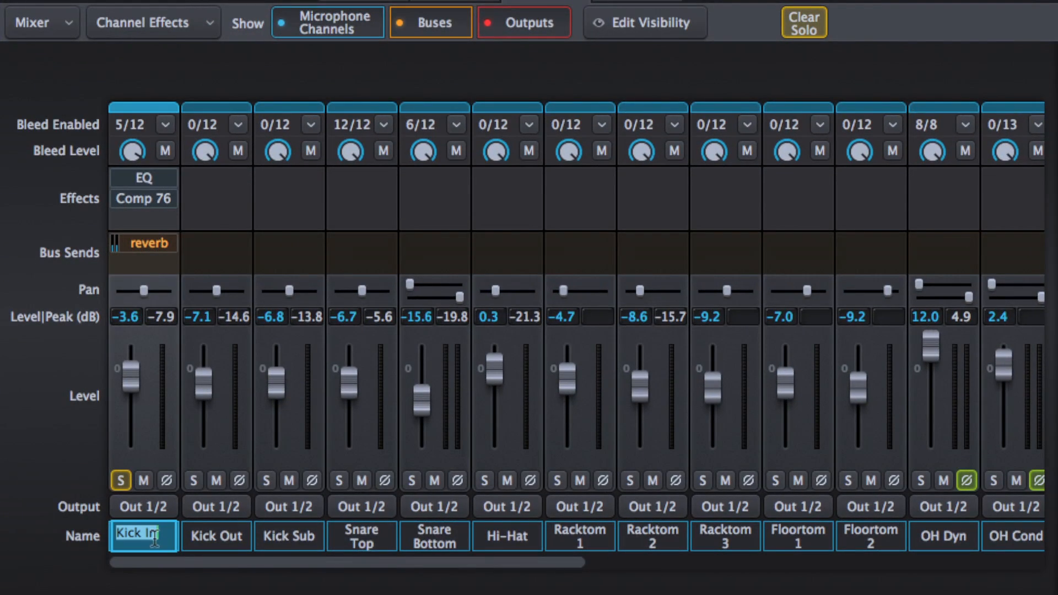
Step: Rename Kick In to 'K' and also solo Kick Out and Kick Sub
left_click(142, 506)
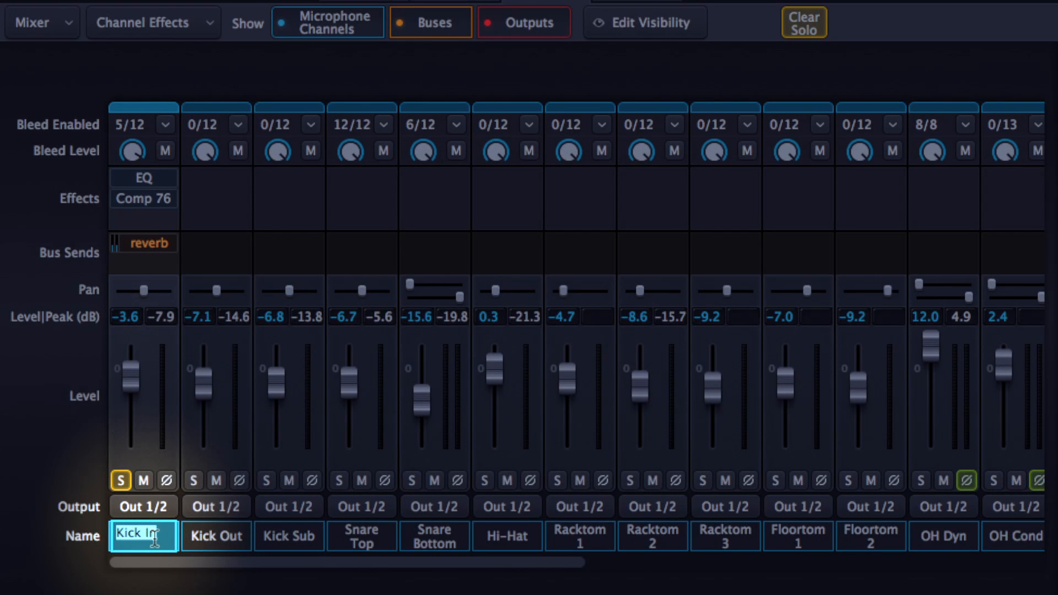
type("K")
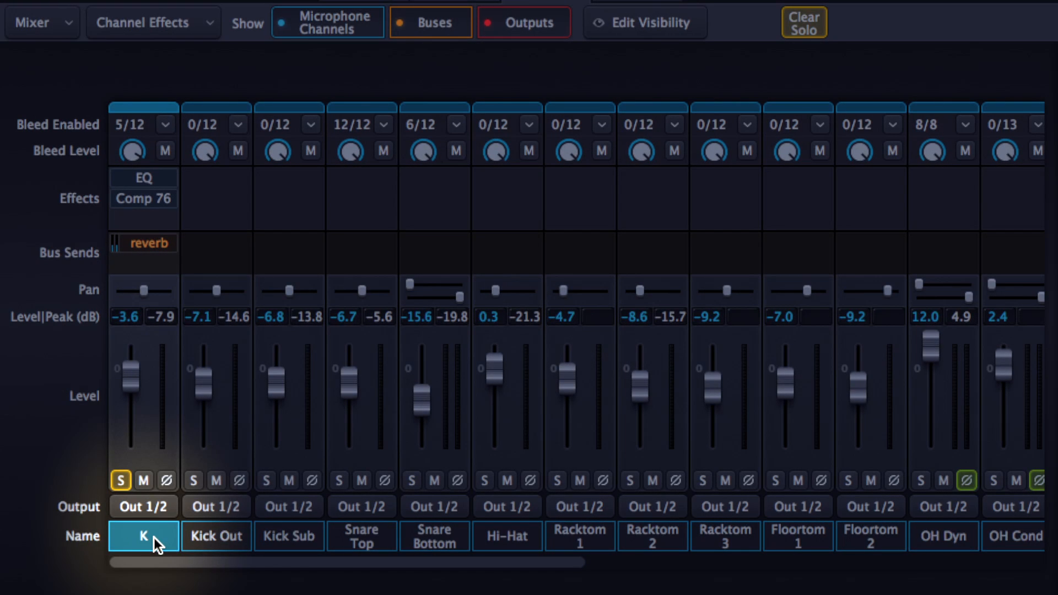
left_click(193, 481)
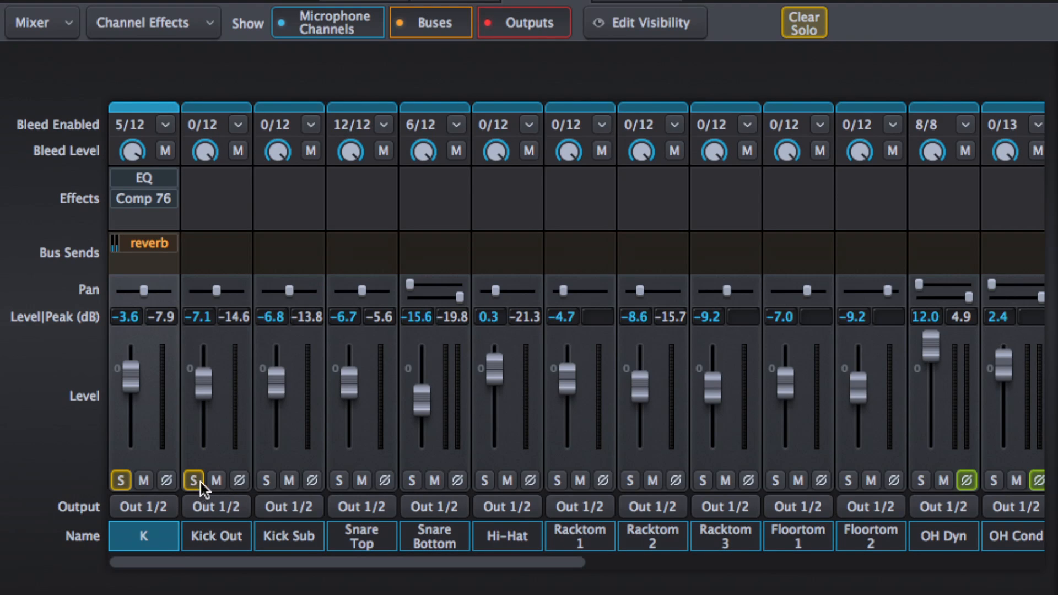
mouse_move(265, 481)
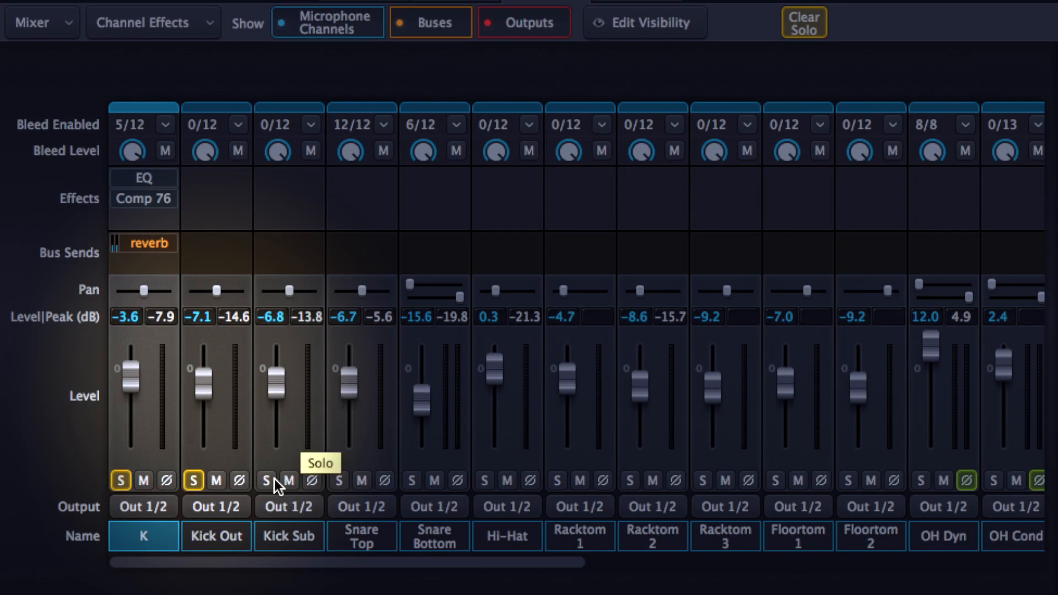
left_click(265, 480)
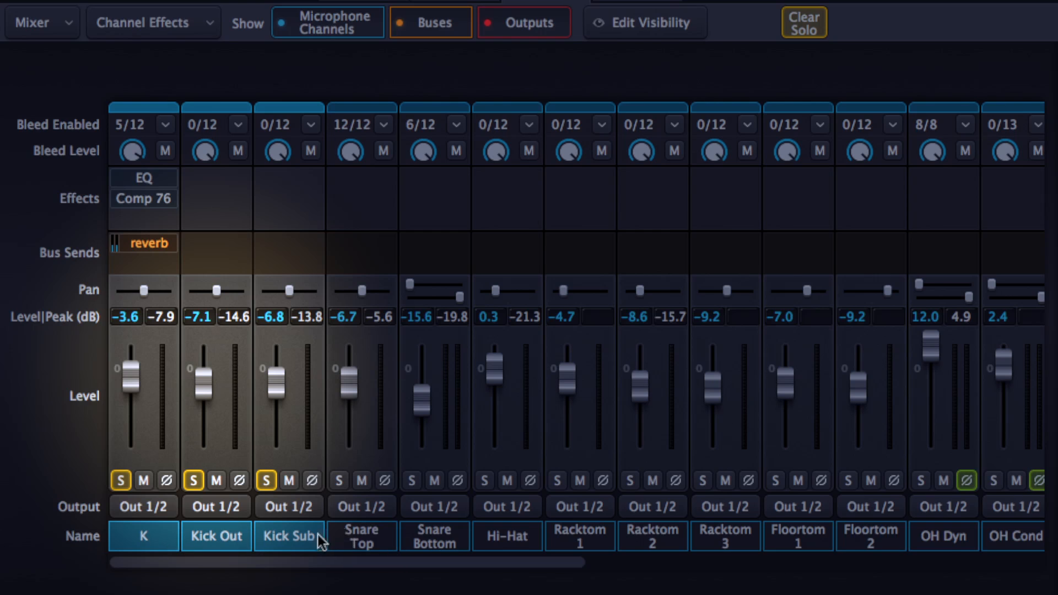
Step: Lower all three kick channels together to about -10.2, -13.8 and -13.5 dB
left_click_drag(277, 378, 280, 398)
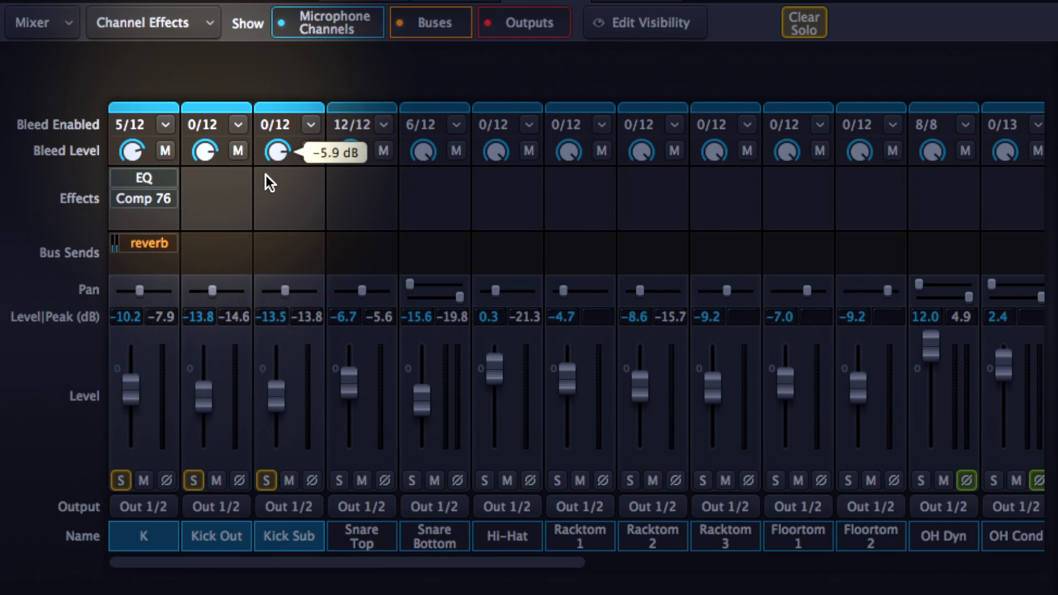
mouse_move(273, 401)
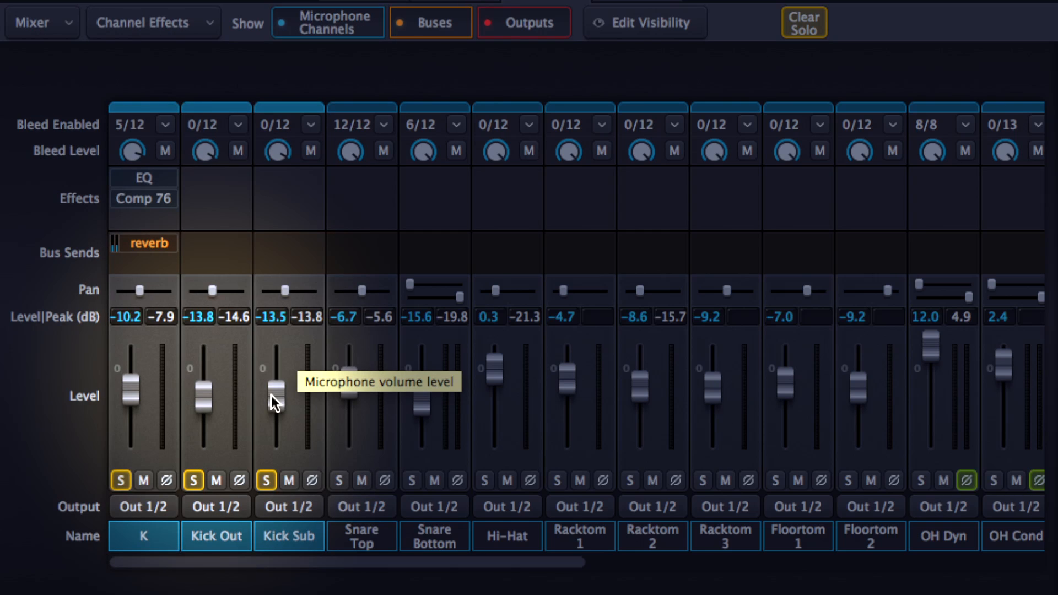
left_click(142, 507)
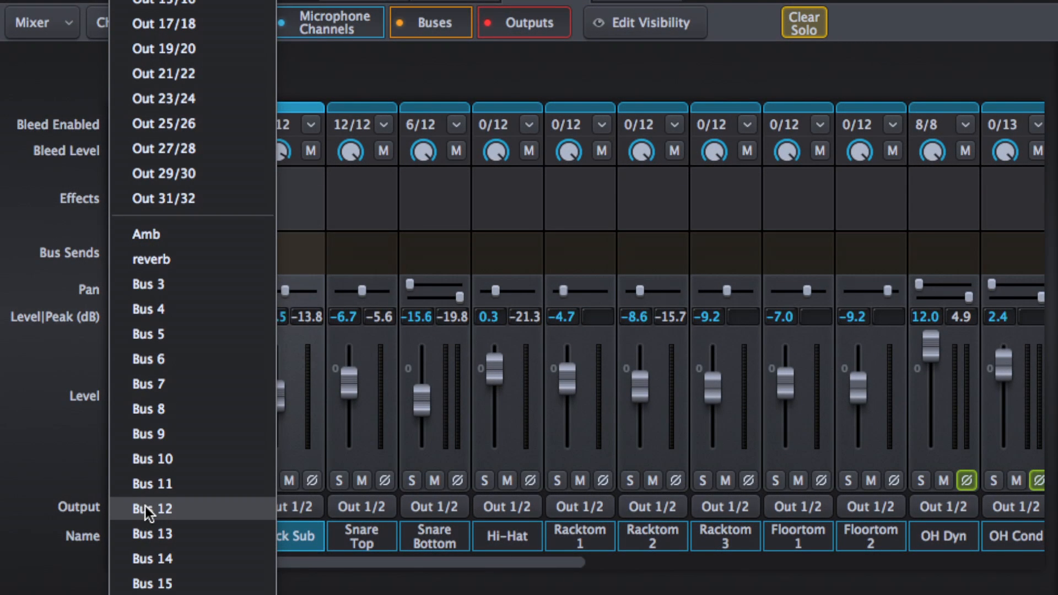
mouse_move(168, 333)
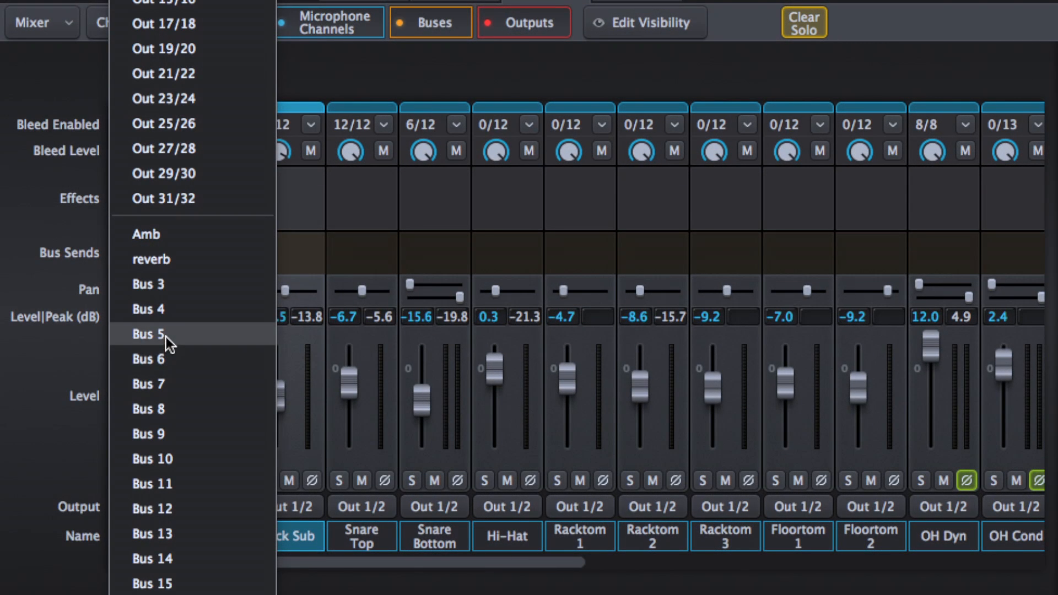
Step: Route Kick Out and Kick Sub to Bus 5 and rename that bus 'kick sub'
left_click(148, 333)
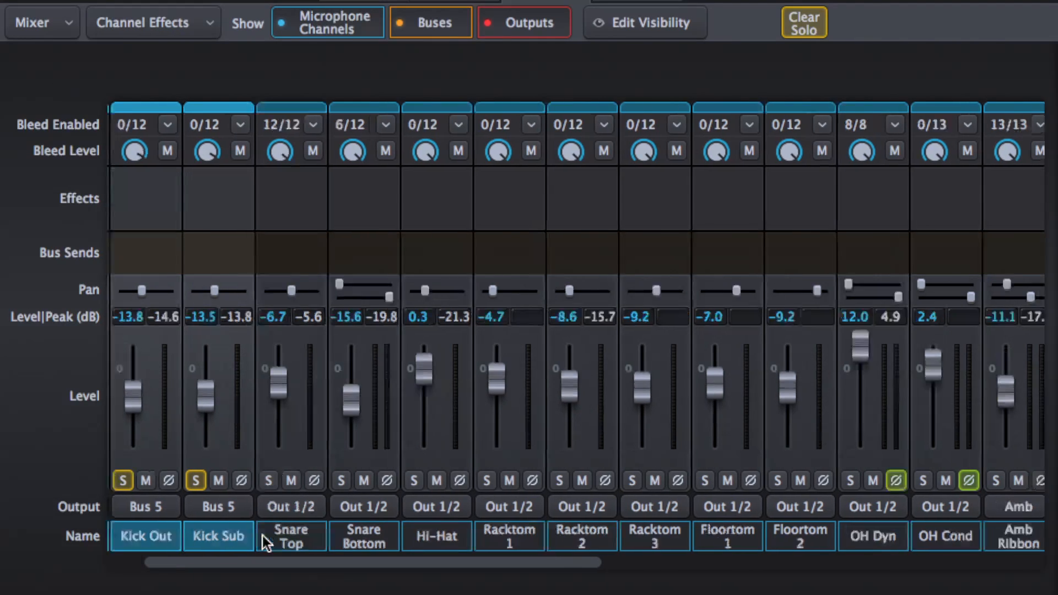
scroll("right", 3)
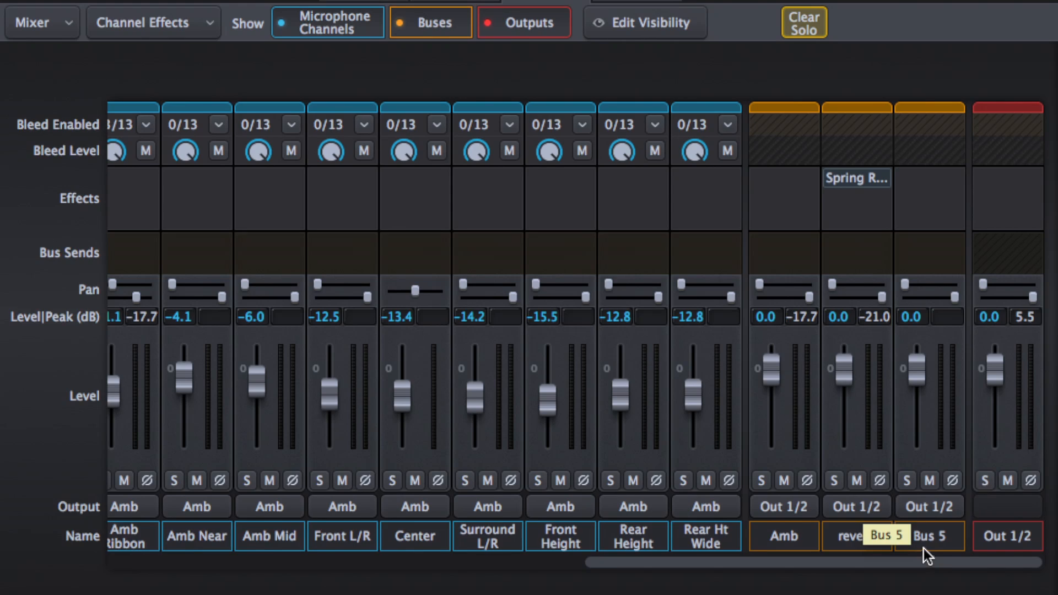
double_click(929, 536)
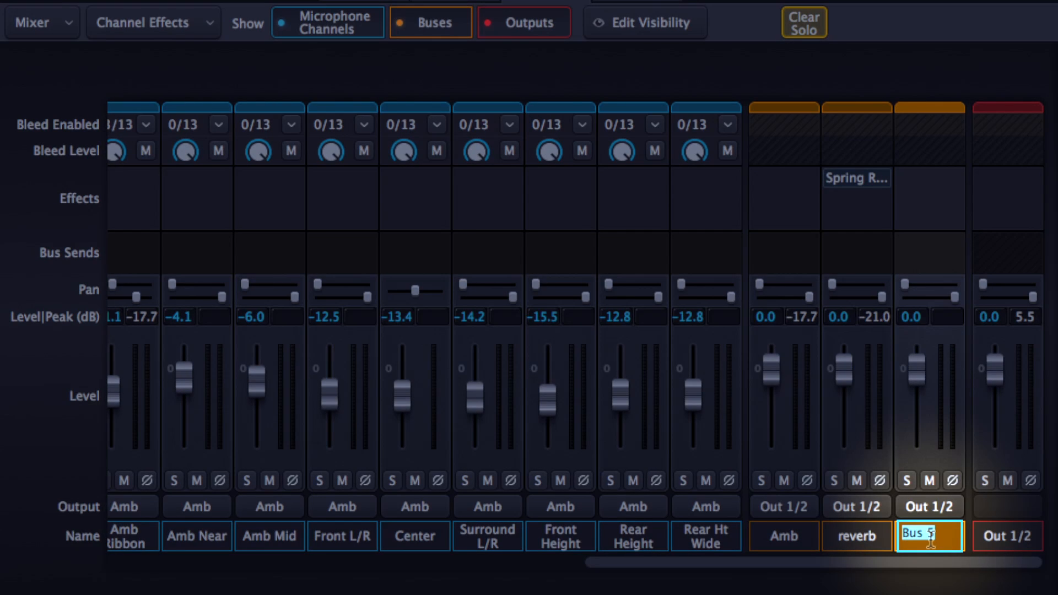
type("kick sub")
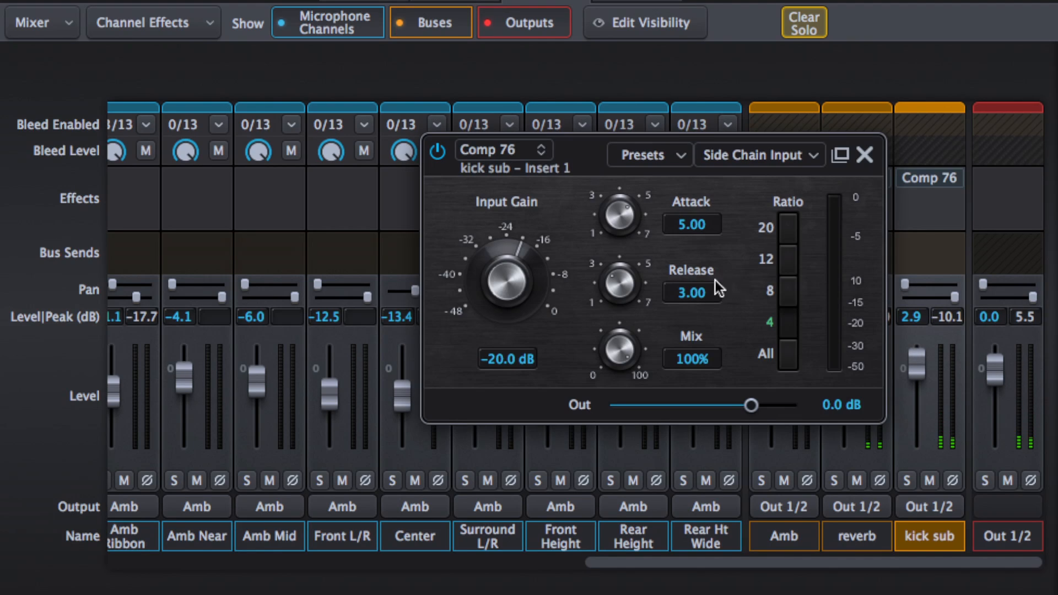
Step: Set the kick sub Comp 76 input gain to -14 dB and close the plug-in
left_click_drag(499, 283, 519, 256)
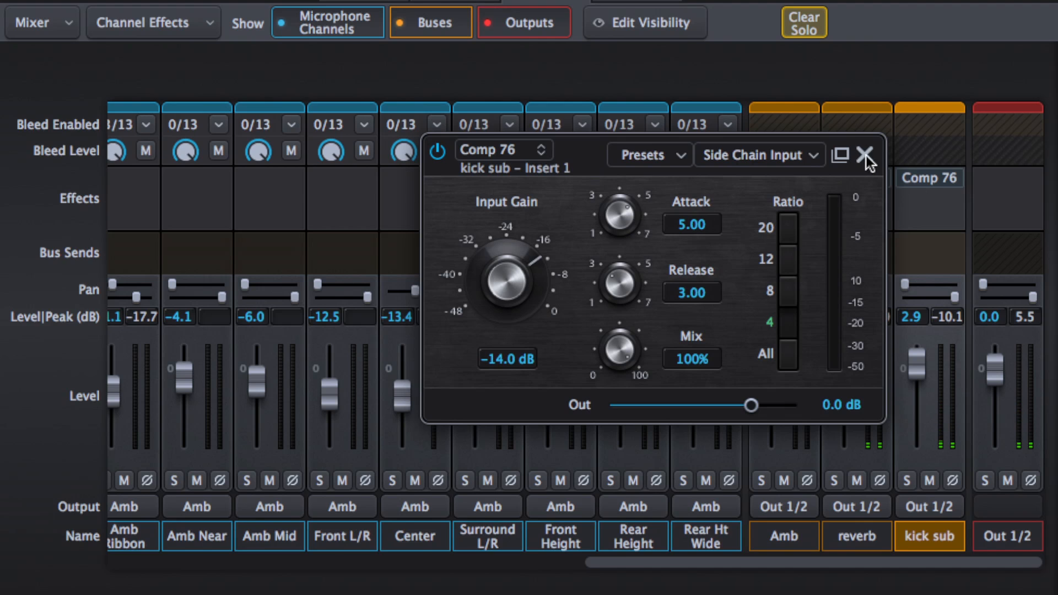
left_click(865, 158)
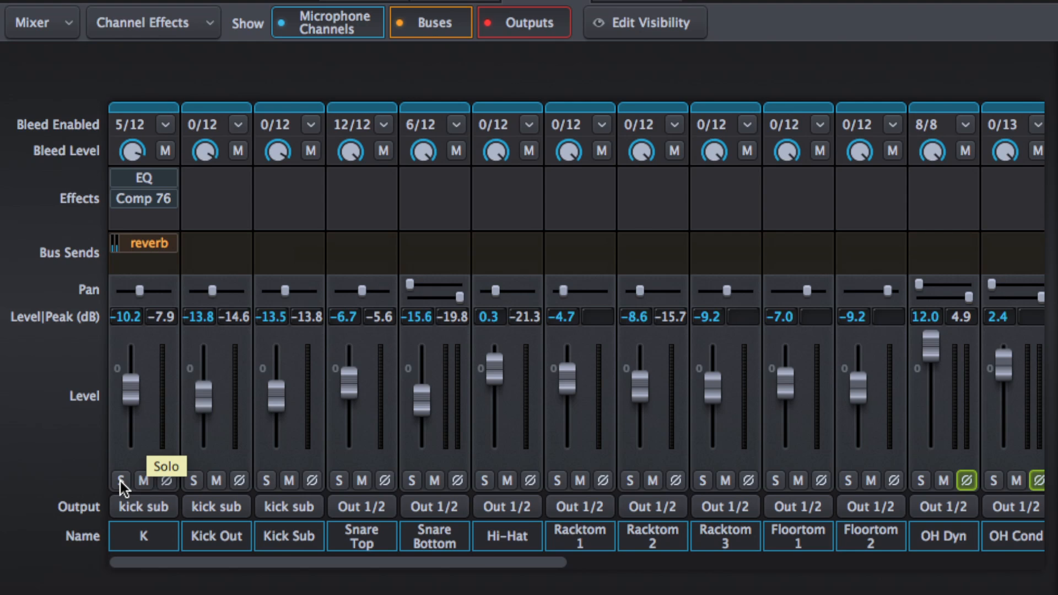
mouse_move(683, 300)
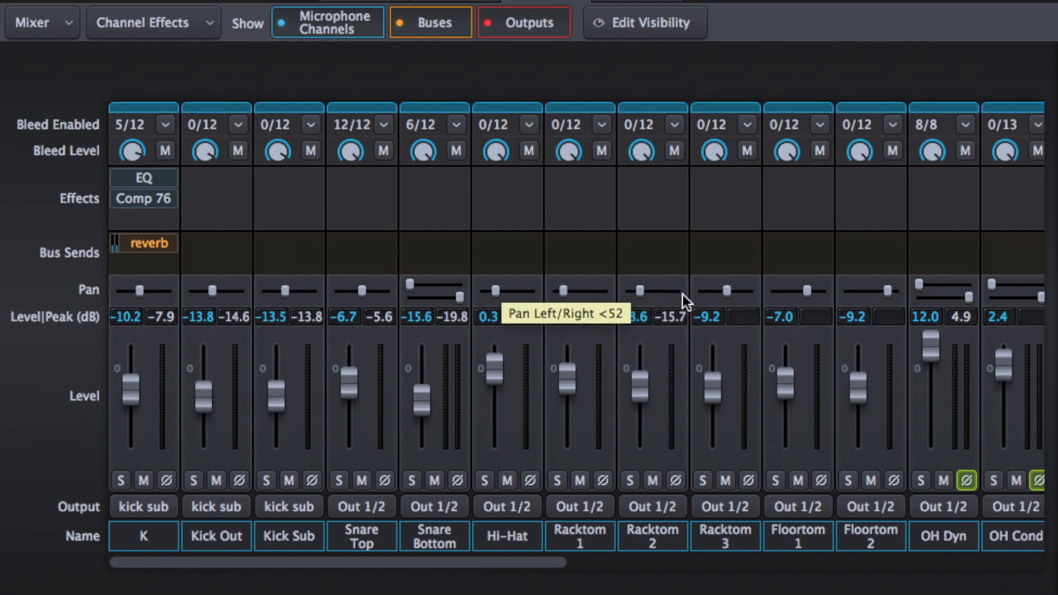
mouse_move(739, 309)
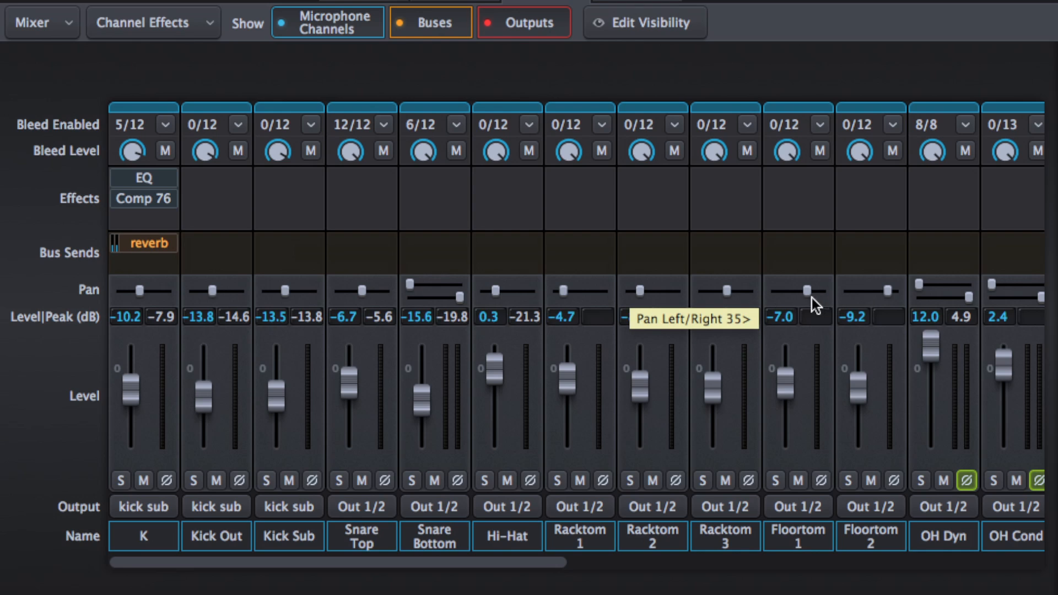
Step: Try Engineer pan perspective, revert to Drummer, and select Snare Top's properties
left_click(33, 22)
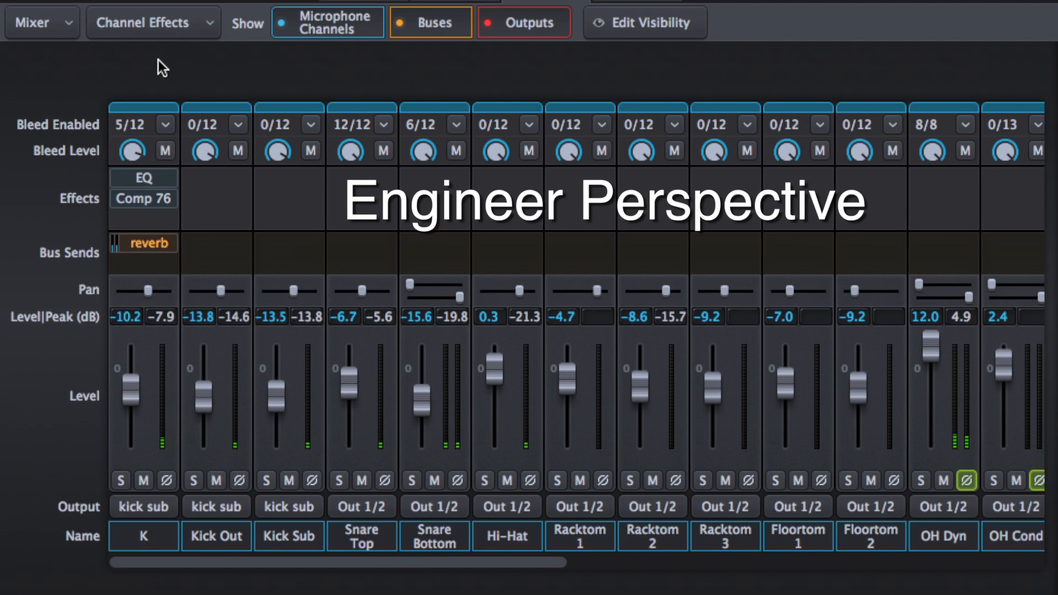
left_click(35, 22)
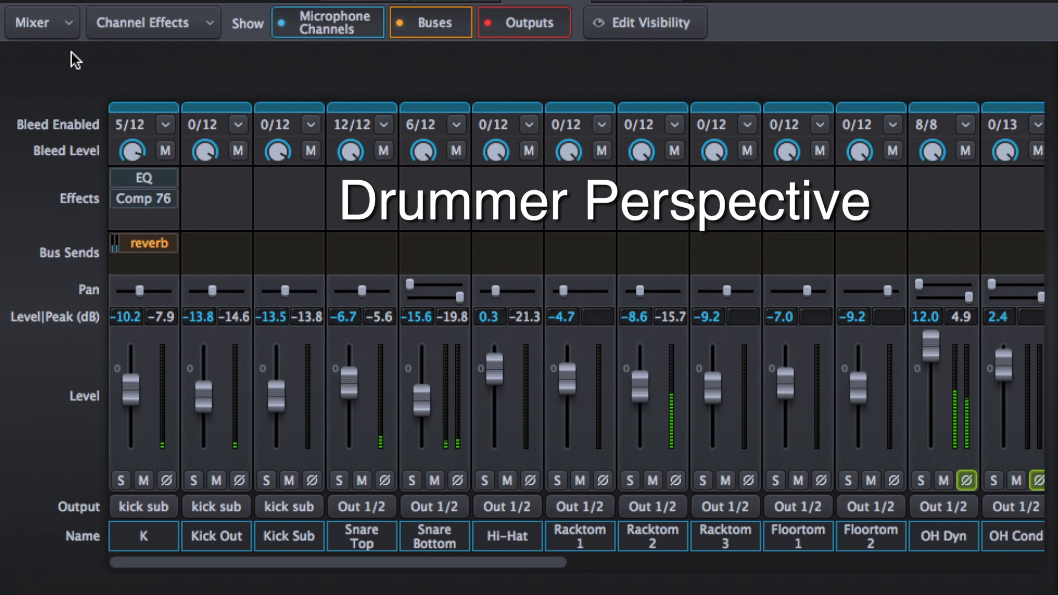
left_click(234, 507)
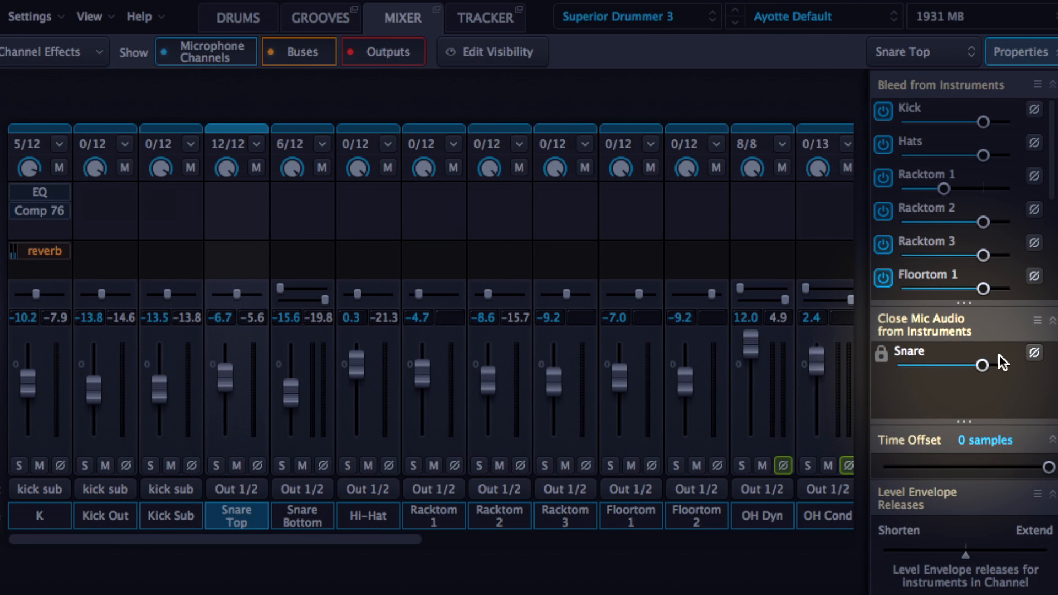
mouse_move(985, 368)
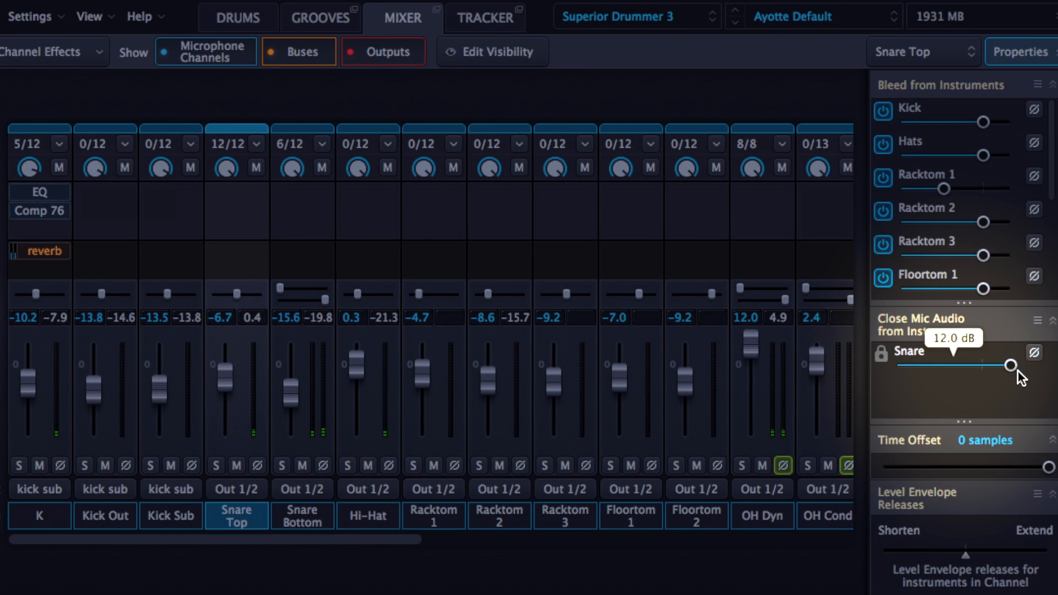
Step: Set Snare Top's close-mic Snare level to about 3.2 dB
left_click_drag(1009, 367, 986, 366)
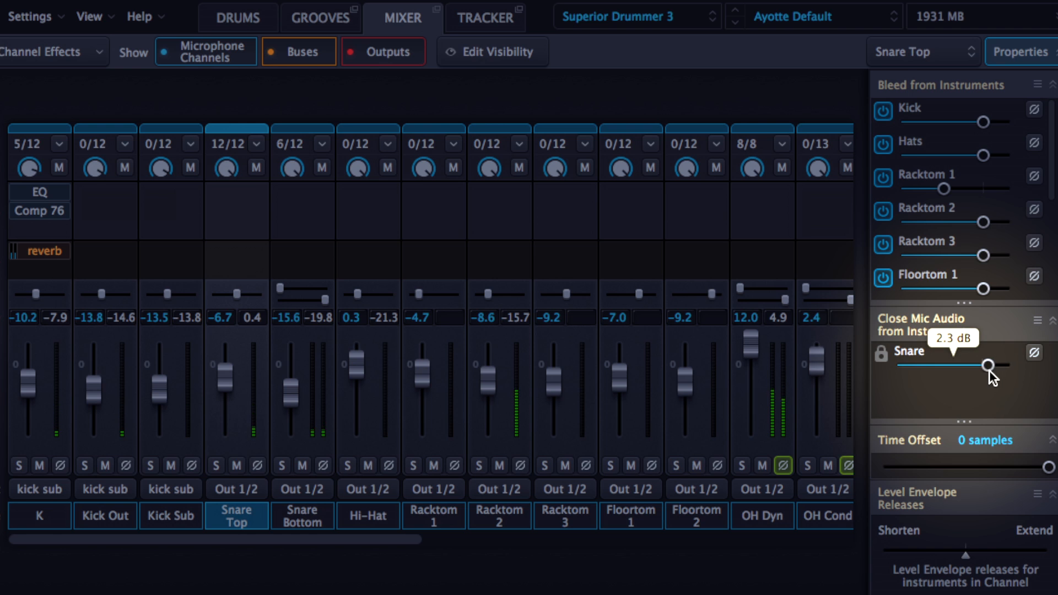
left_click_drag(988, 366, 990, 366)
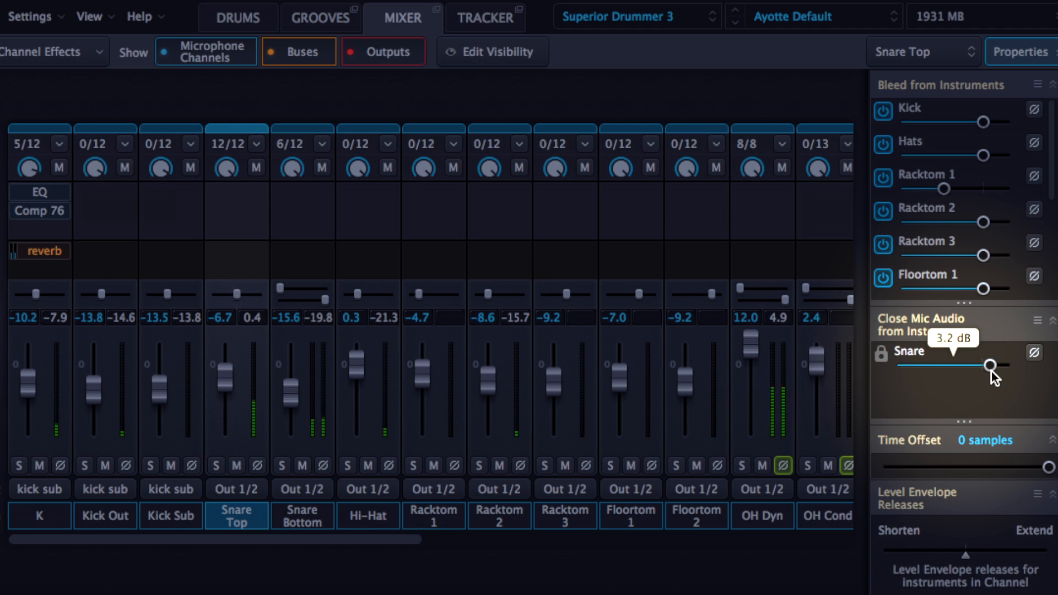
left_click_drag(991, 366, 988, 367)
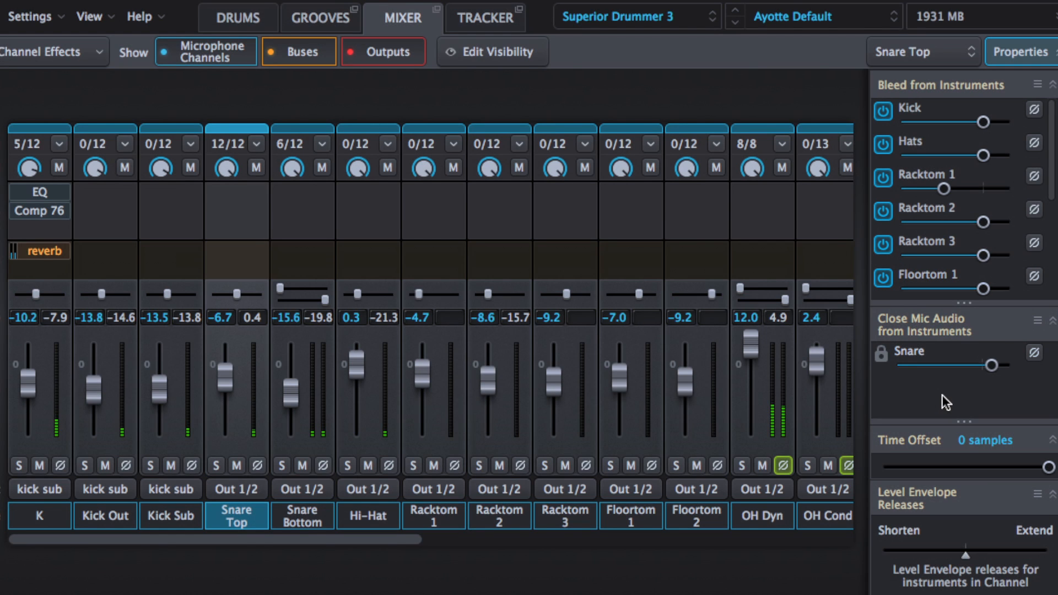
mouse_move(979, 553)
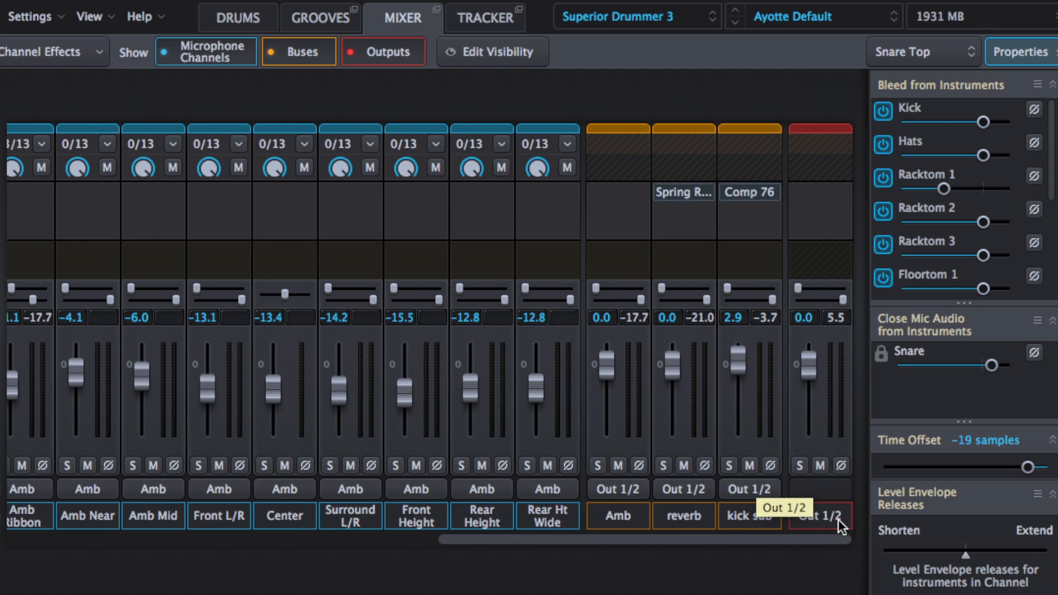
mouse_move(650, 530)
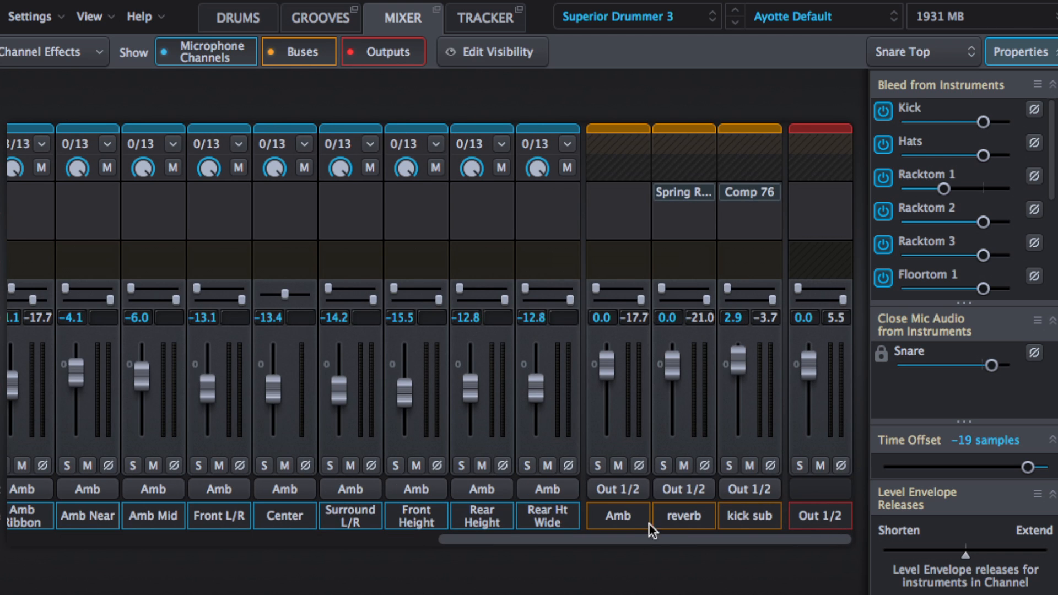
mouse_move(546, 516)
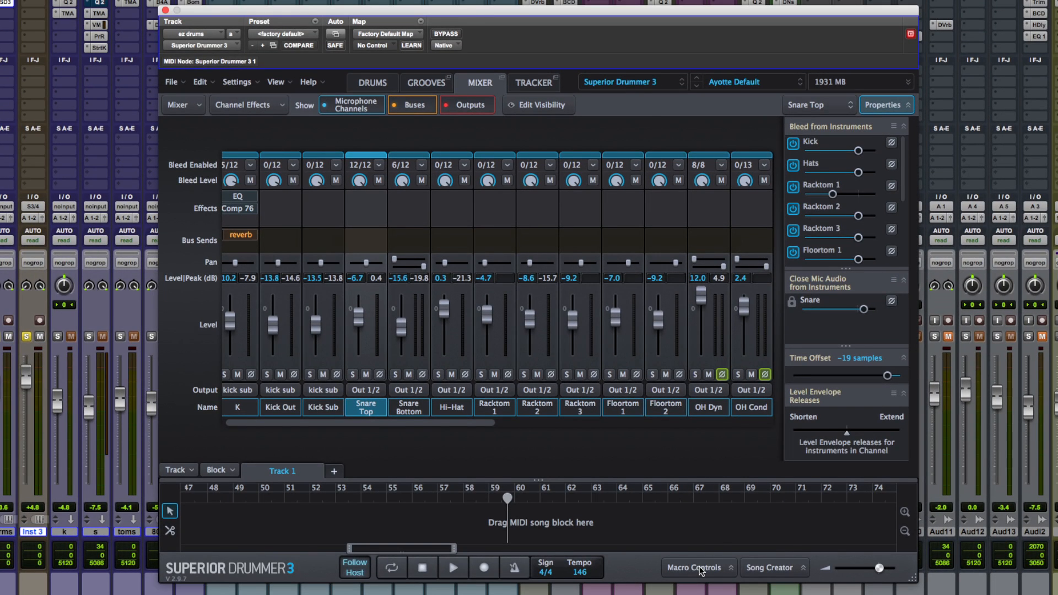
Step: Add Tape Simulator to Snare Top and Hall Reverb to Snare Bottom, linked to macro 1
left_click(695, 566)
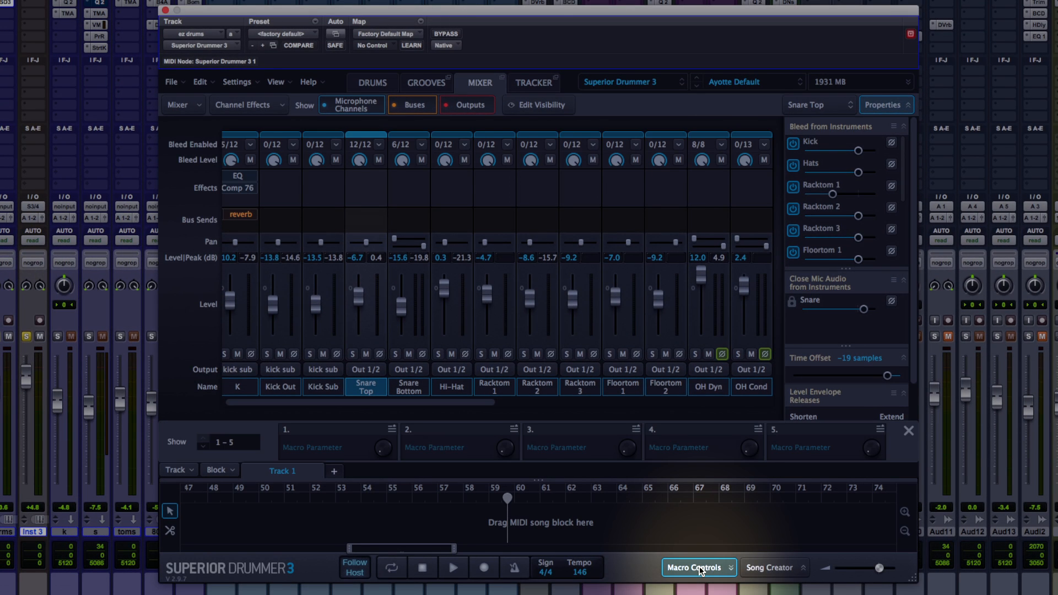
left_click(365, 208)
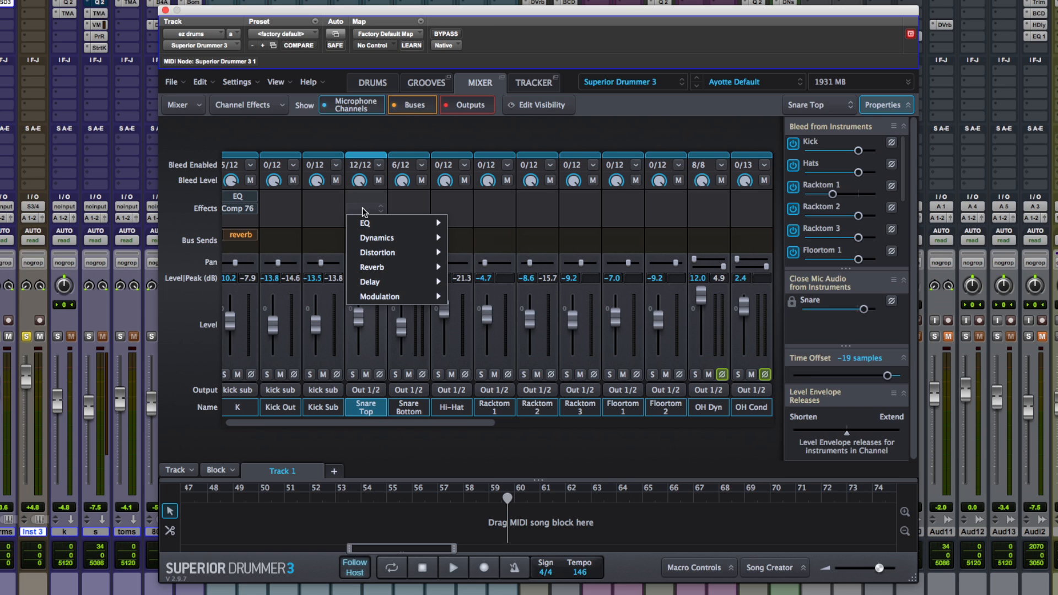
mouse_move(364, 222)
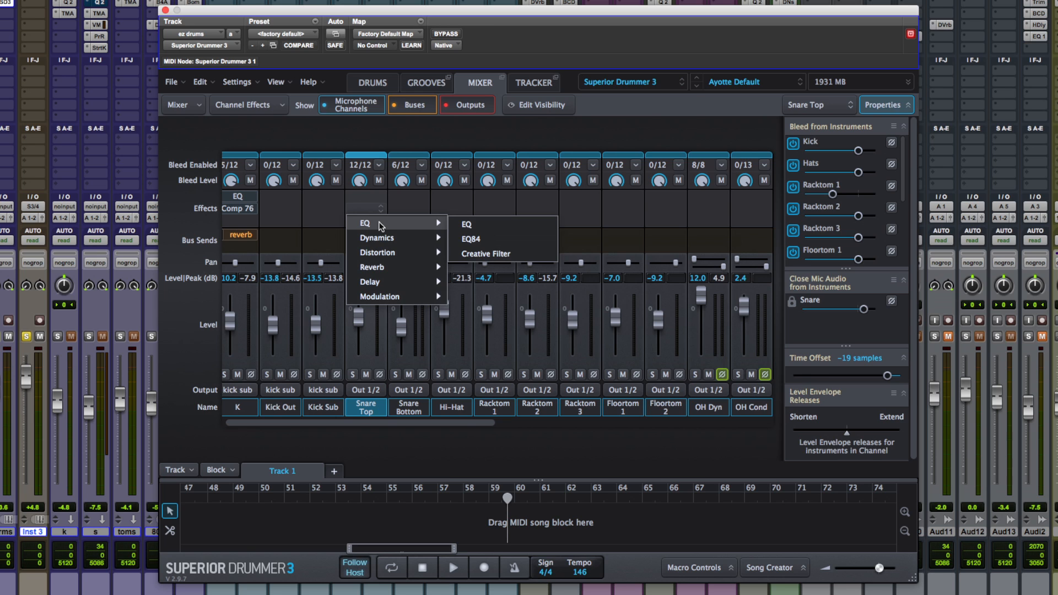
mouse_move(376, 252)
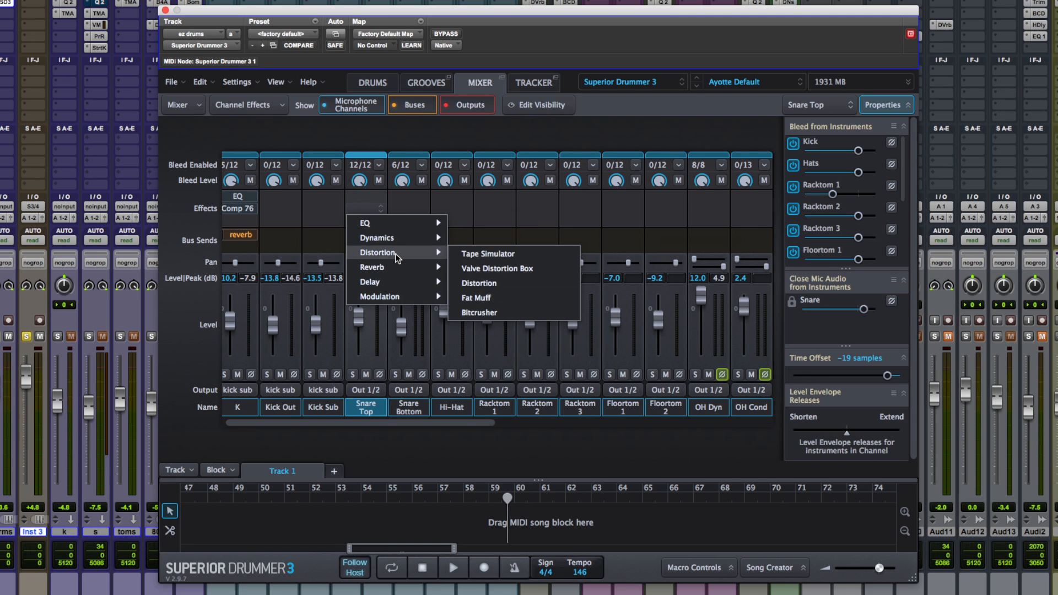
left_click(488, 253)
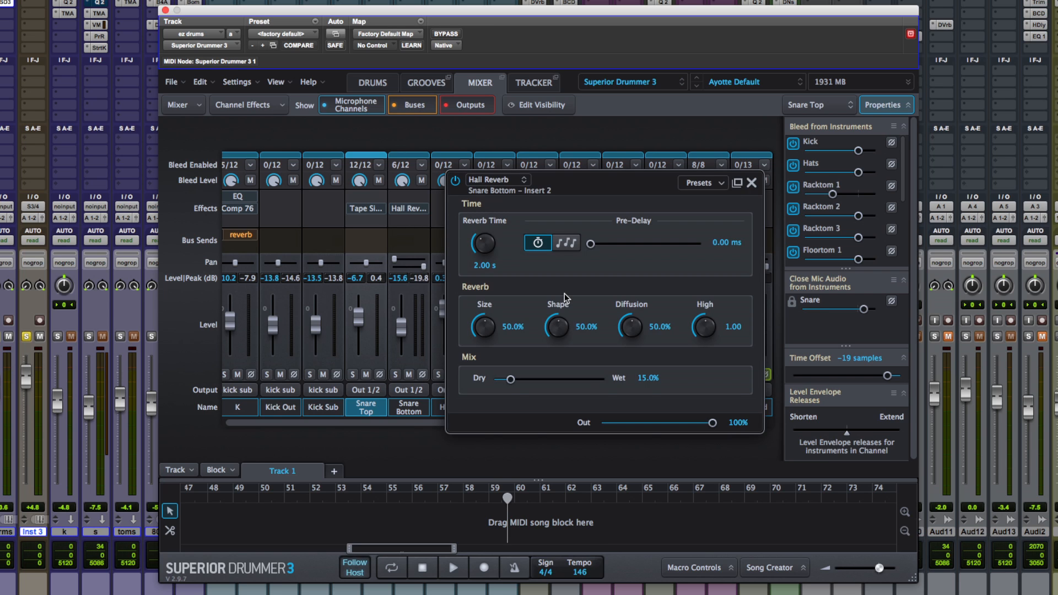
right_click(509, 379)
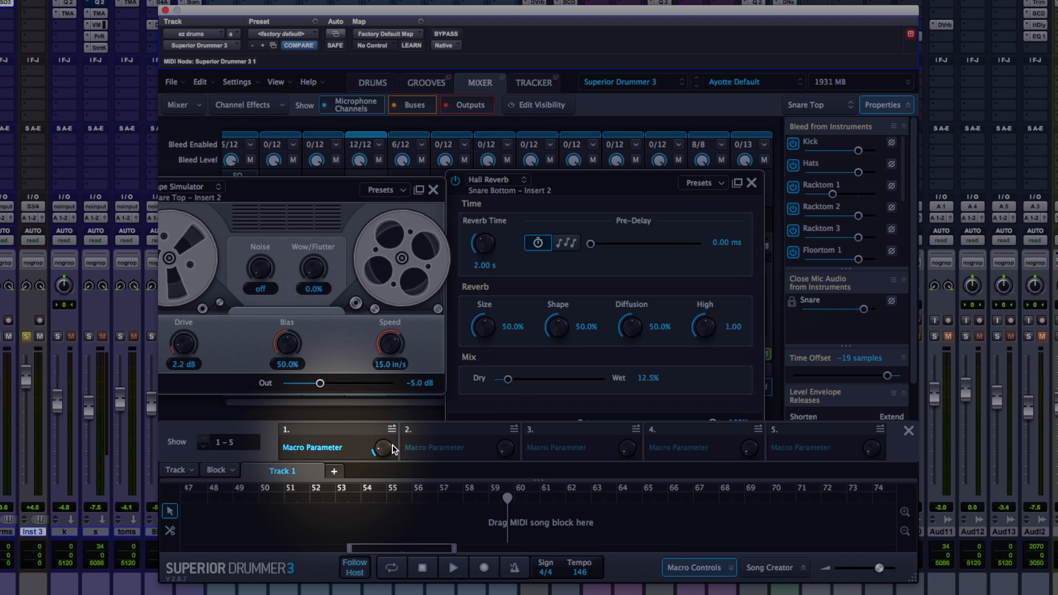
left_click_drag(376, 447, 386, 445)
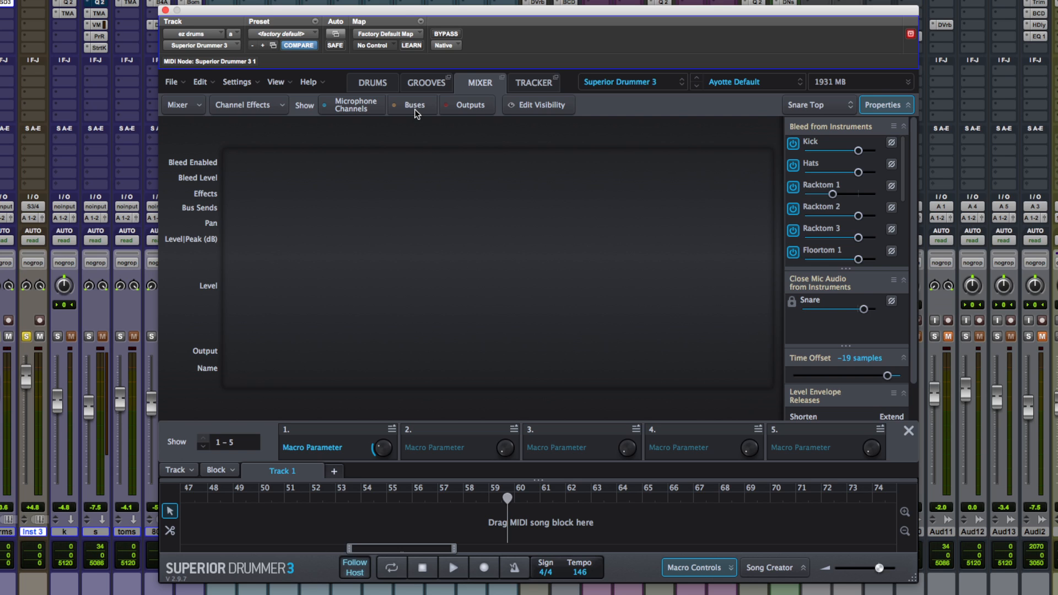
left_click(414, 104)
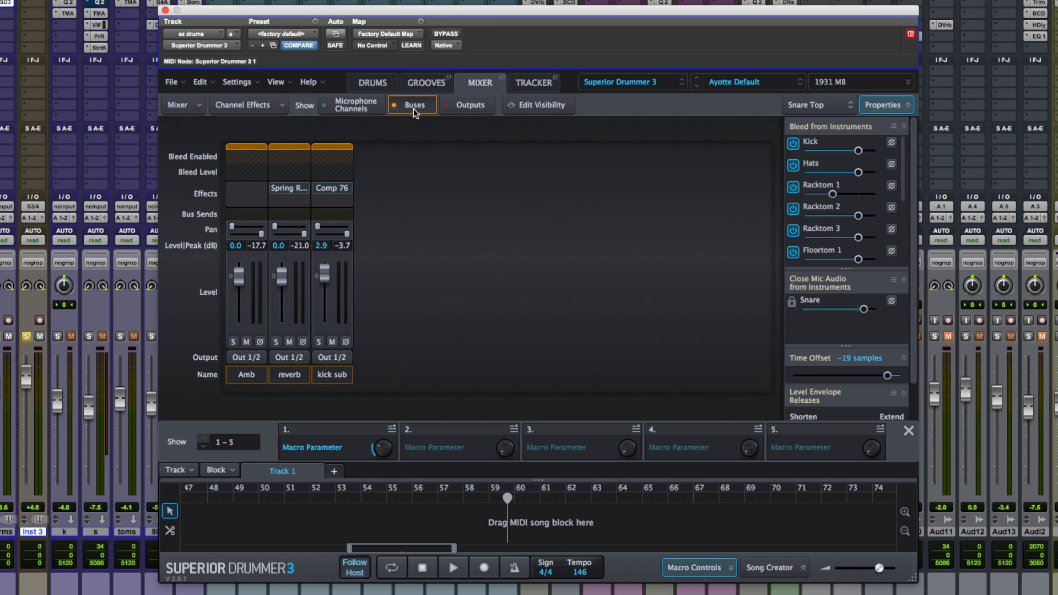
left_click(412, 105)
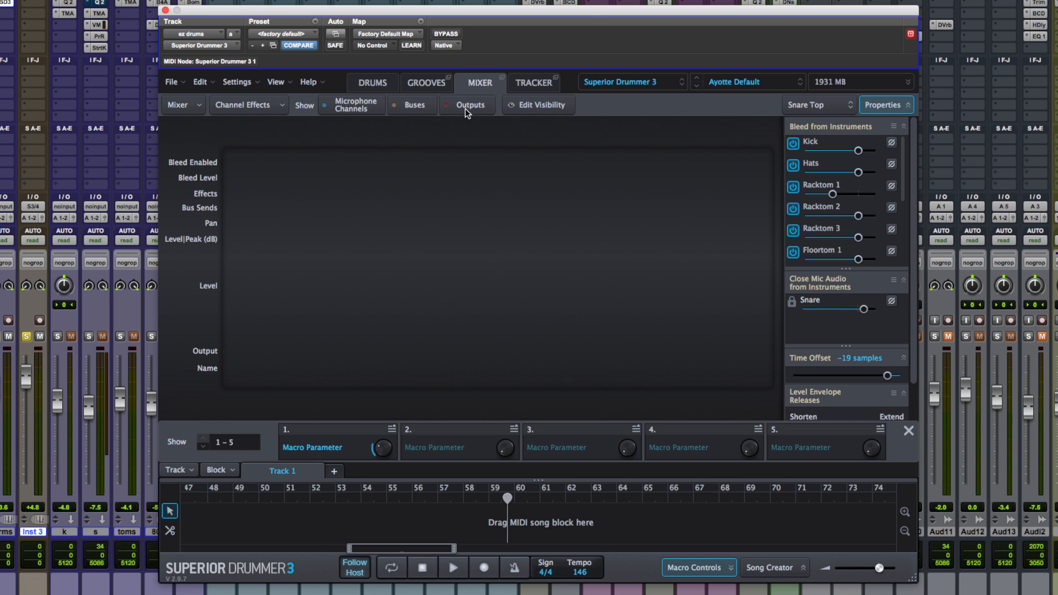
left_click(468, 104)
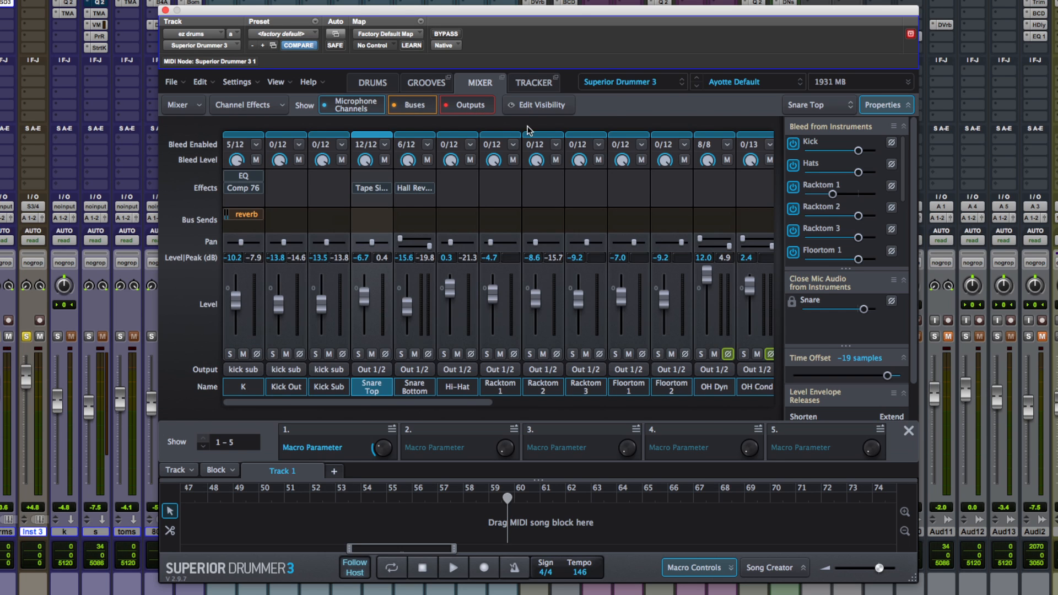
left_click(537, 104)
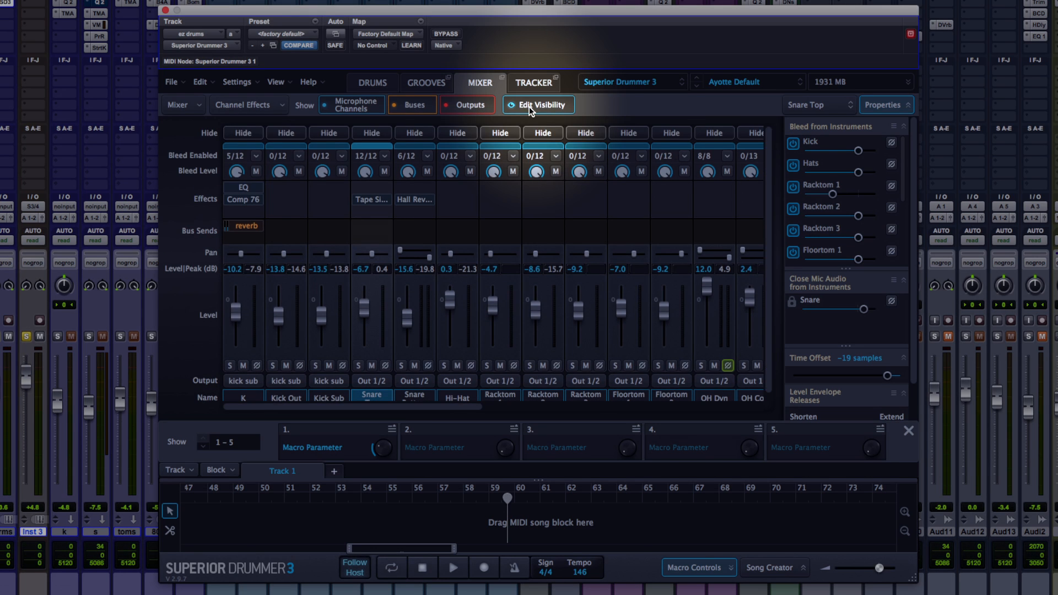
left_click(537, 104)
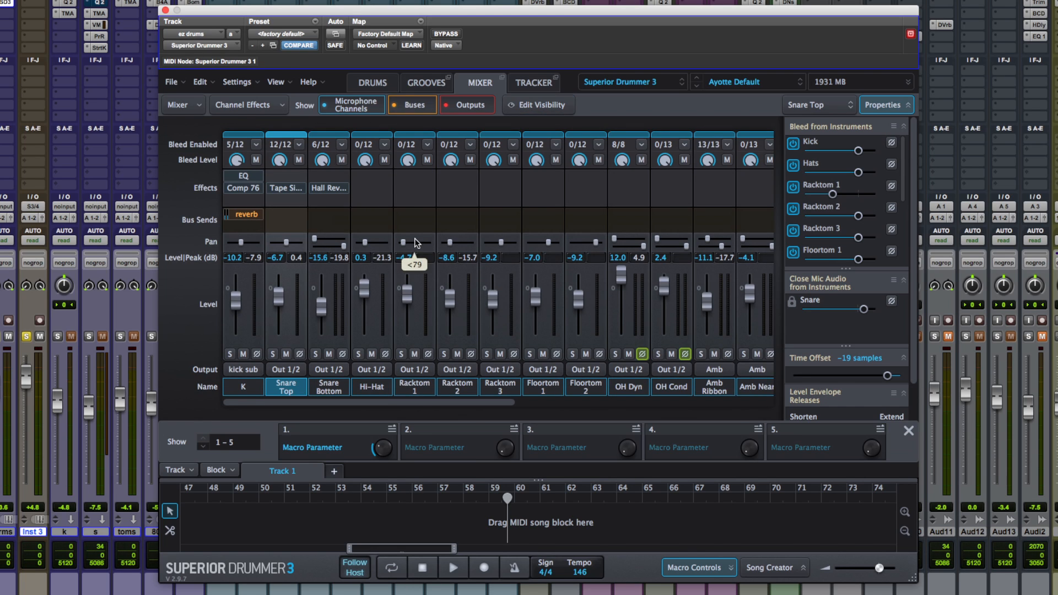
left_click(543, 104)
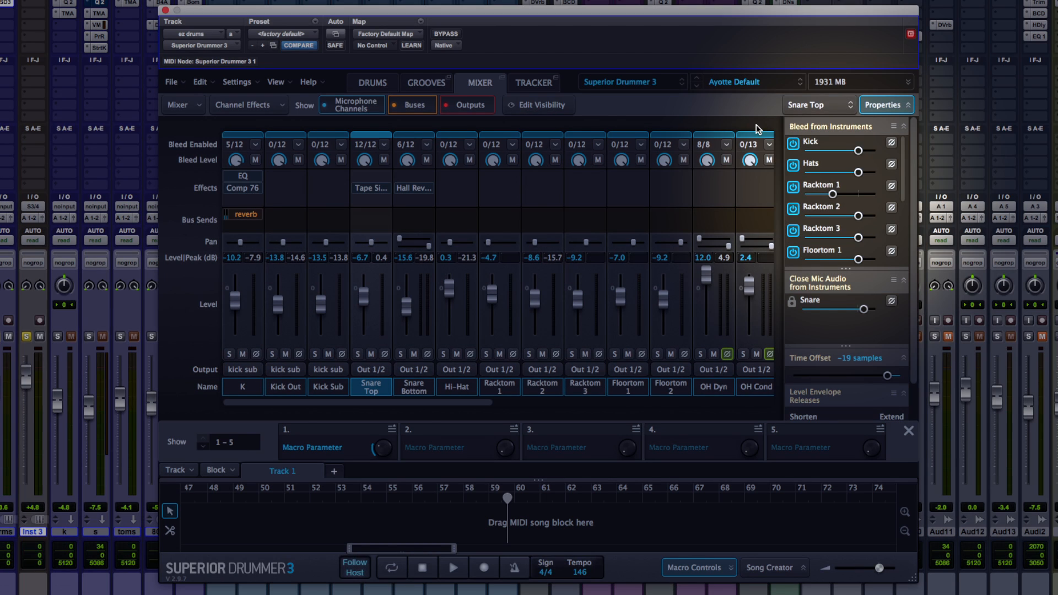
mouse_move(892, 112)
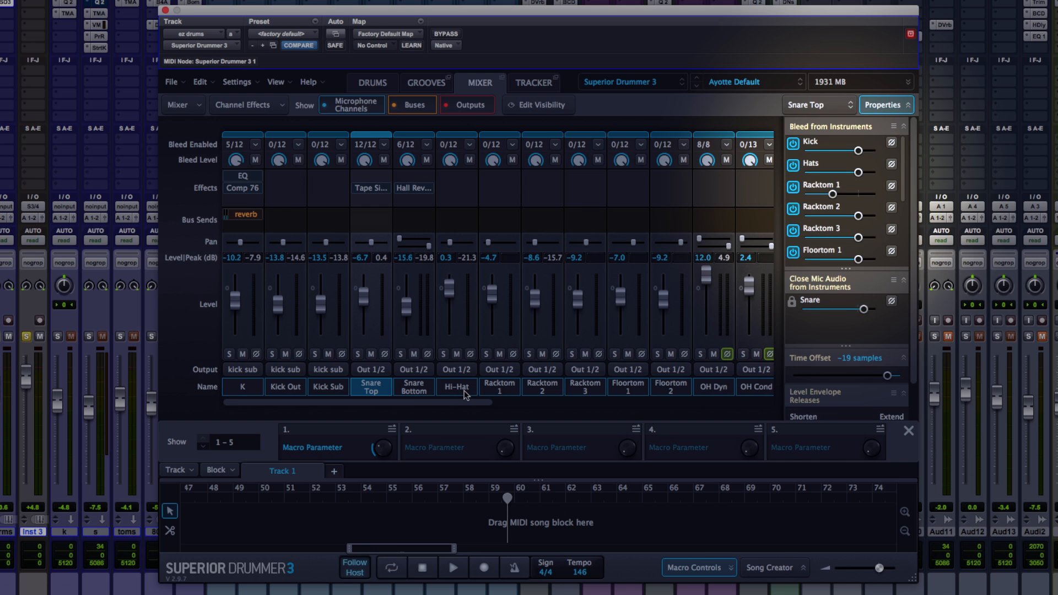
Step: Select the Hi-Hat channel to show its bleed and close-mic properties
left_click(455, 387)
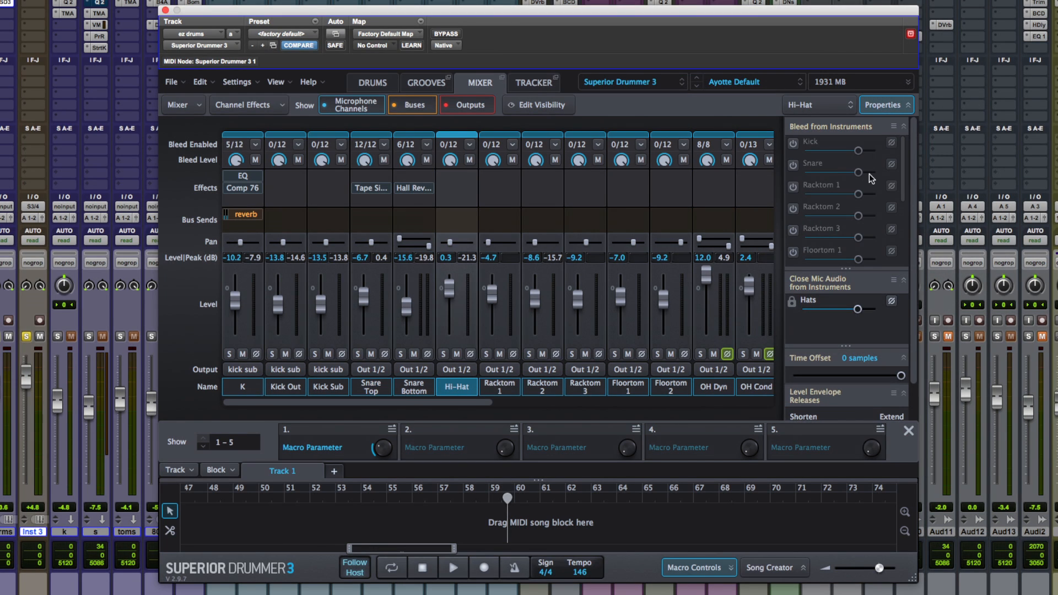
mouse_move(845, 120)
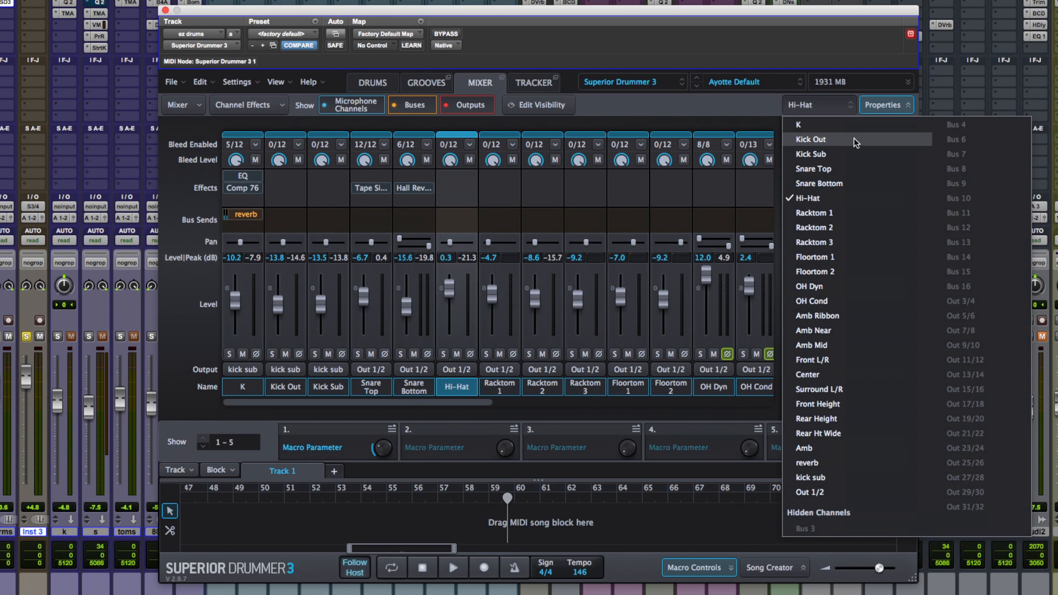
mouse_move(849, 142)
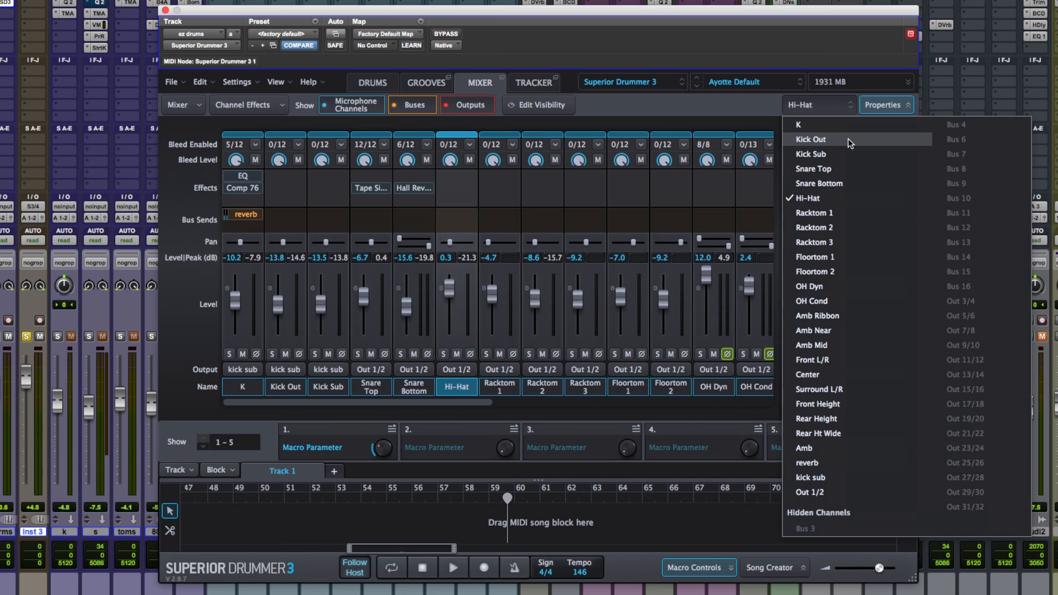